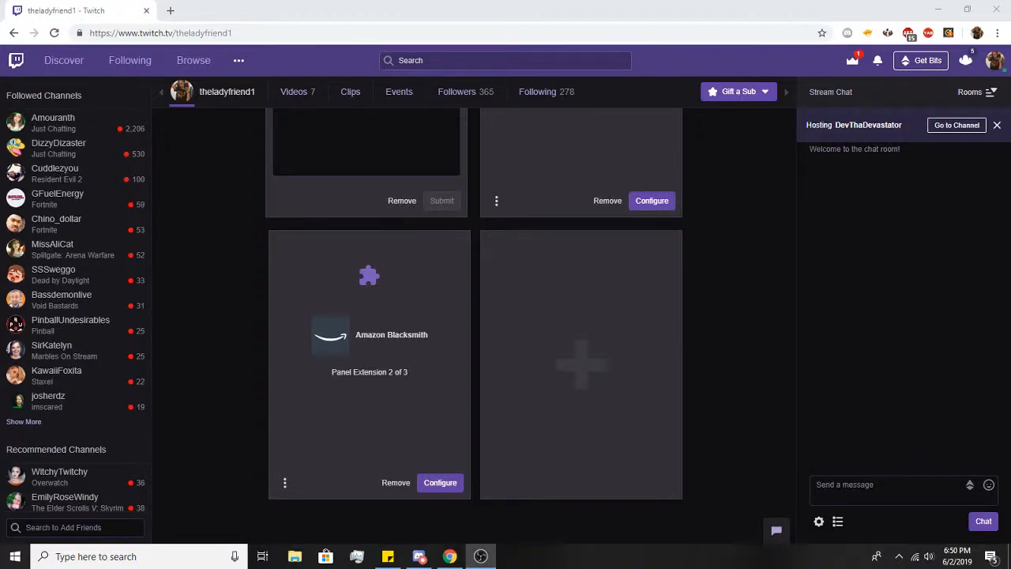
mouse_move(774, 376)
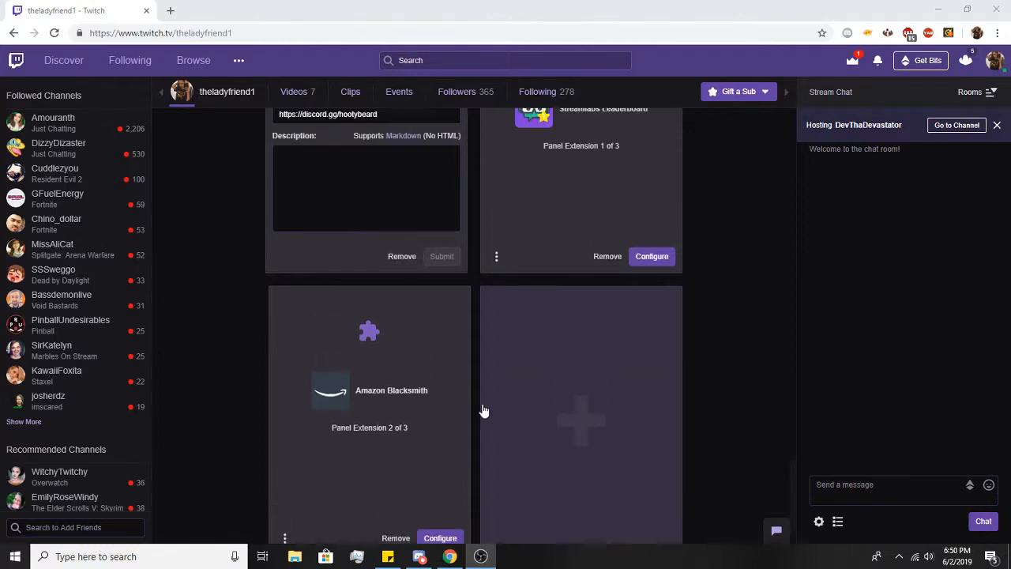
Step: Toggle Edit Panels off to preview the channel panels, then back on and scroll to the empty slot
scroll(down, 3)
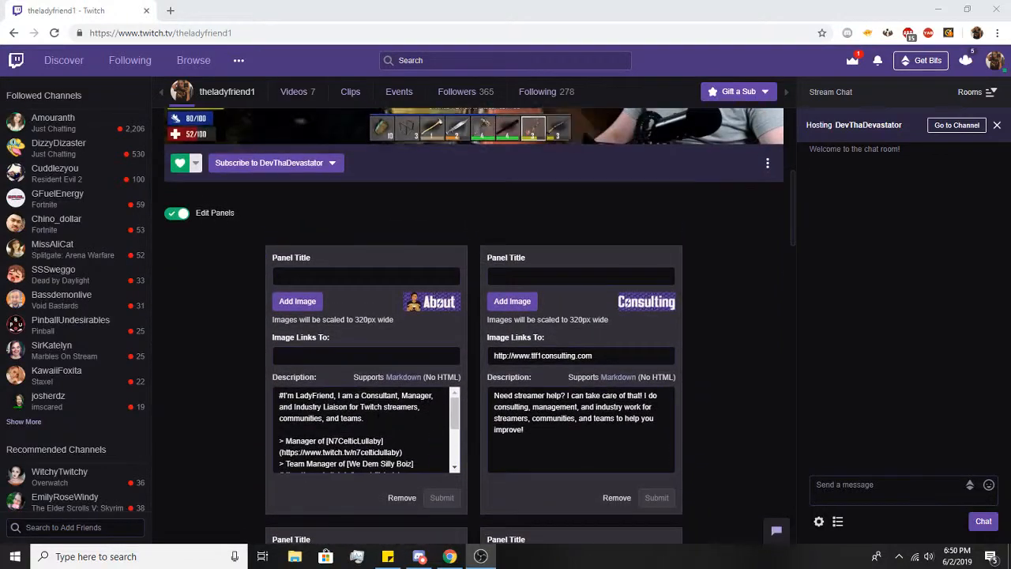
click(175, 214)
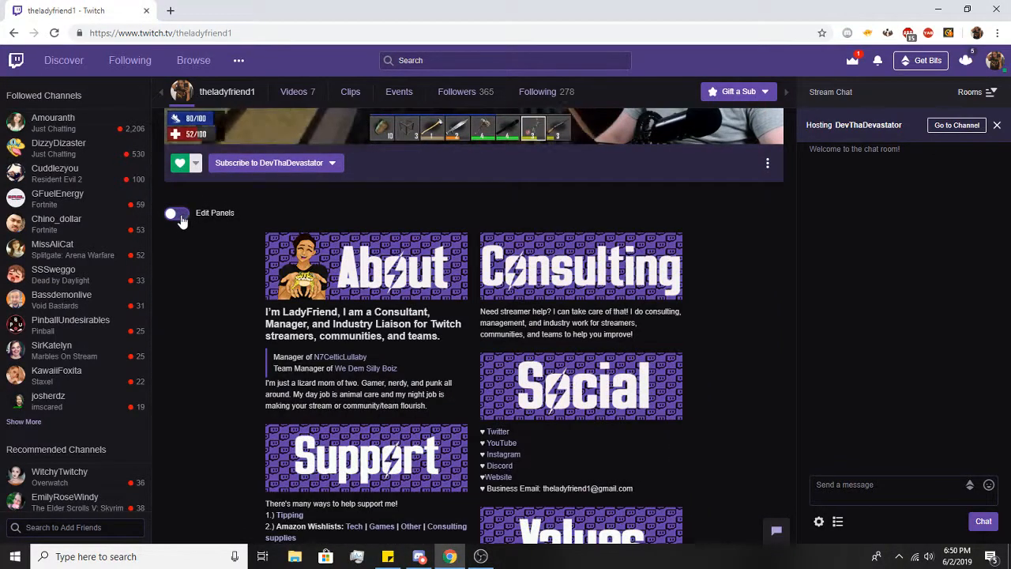
click(176, 213)
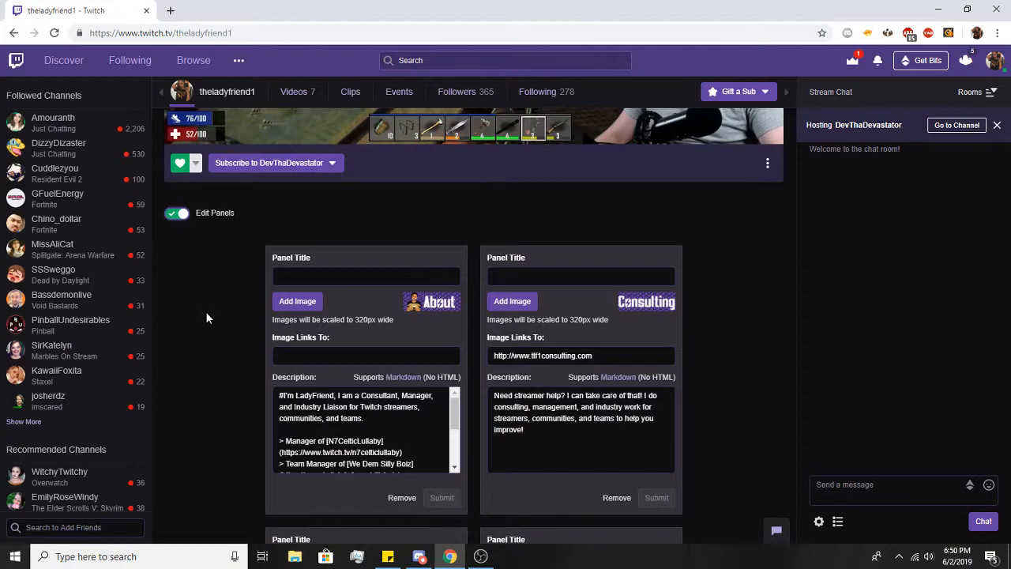
scroll(down, 3)
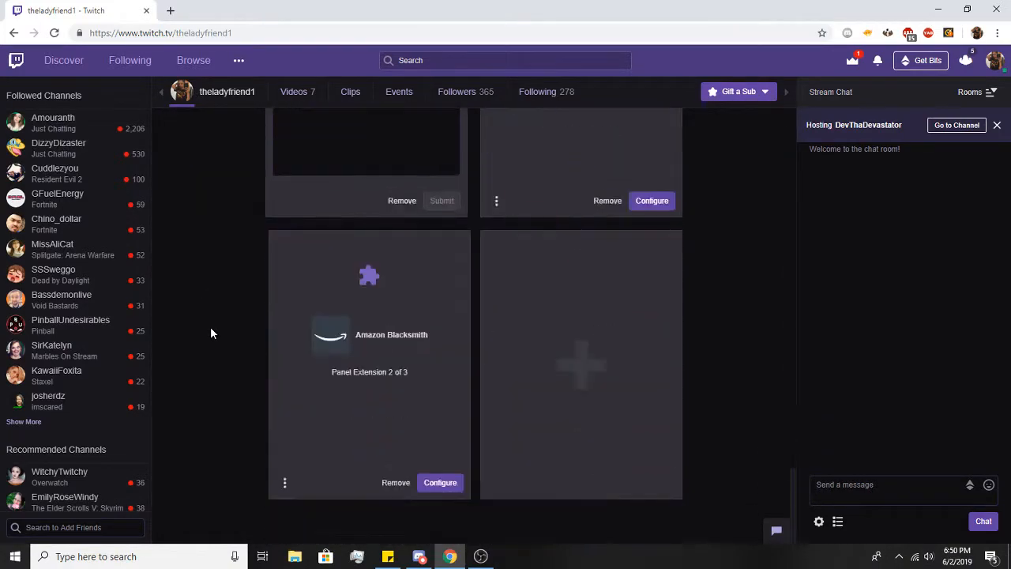
mouse_move(574, 335)
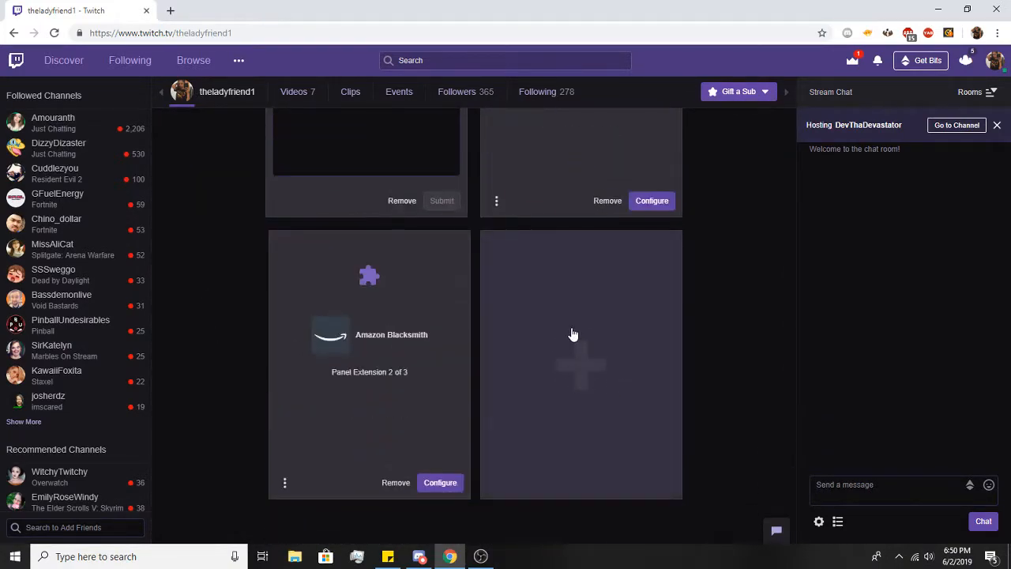
mouse_move(591, 338)
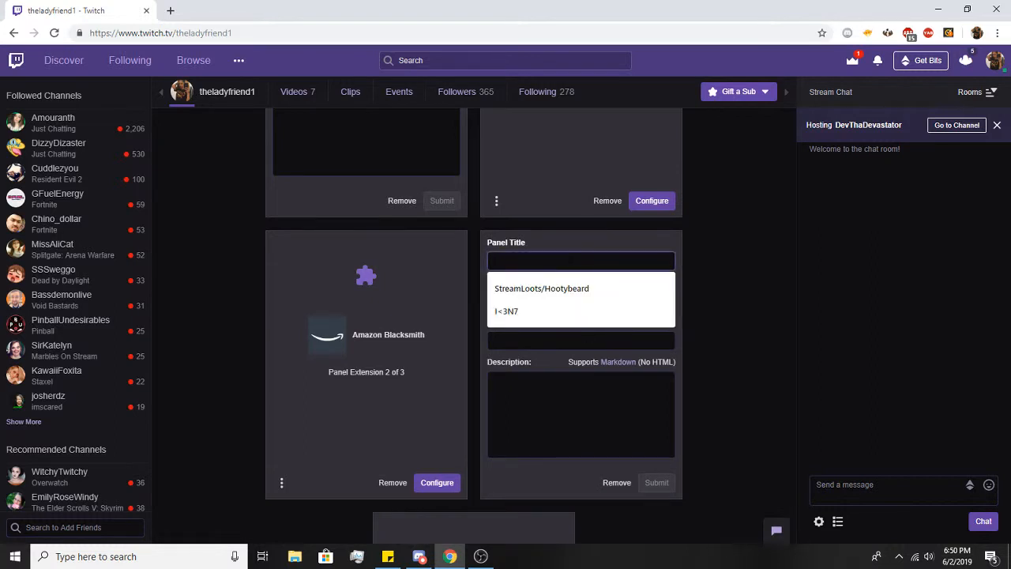
click(582, 261)
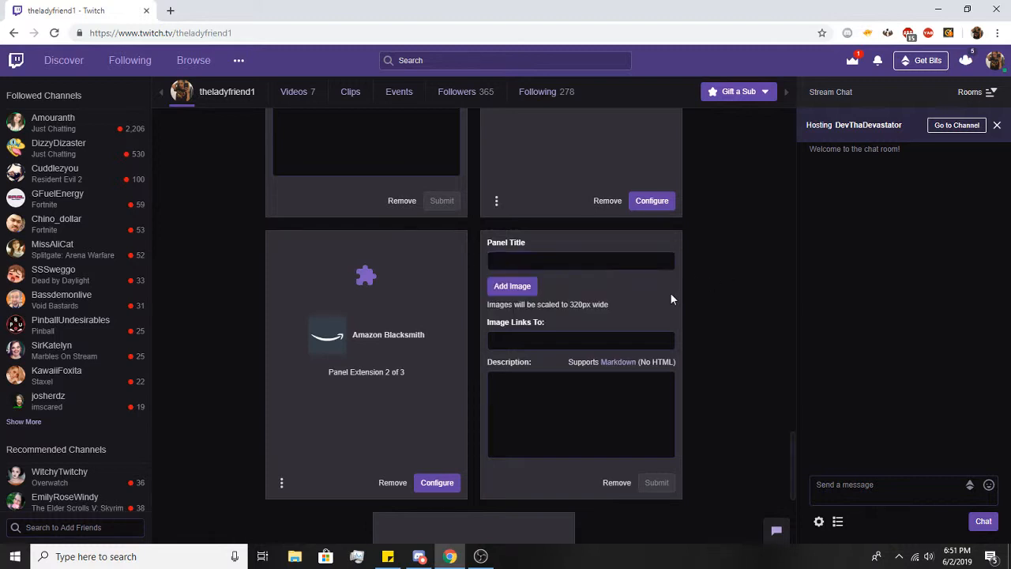
click(511, 286)
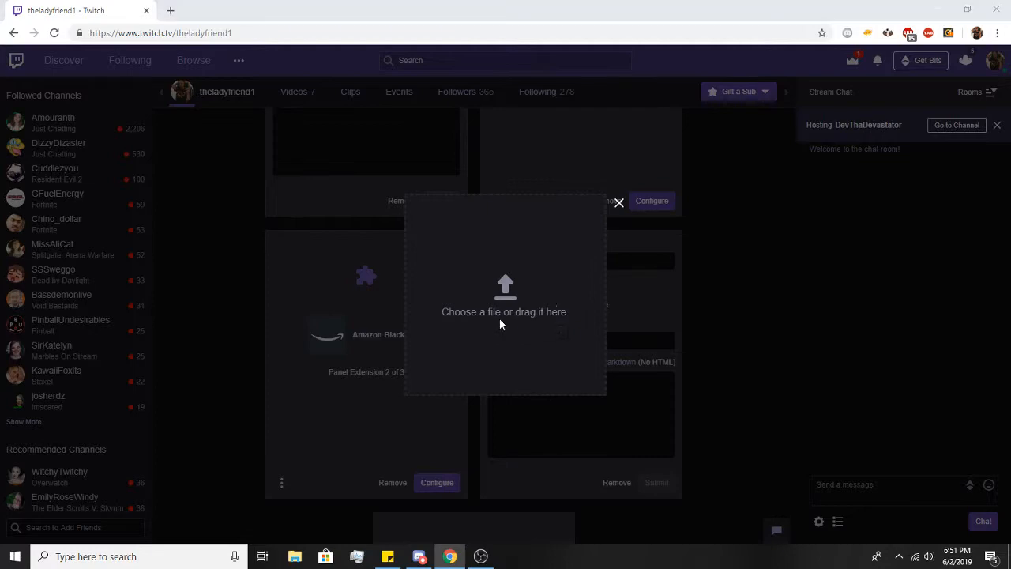
click(505, 303)
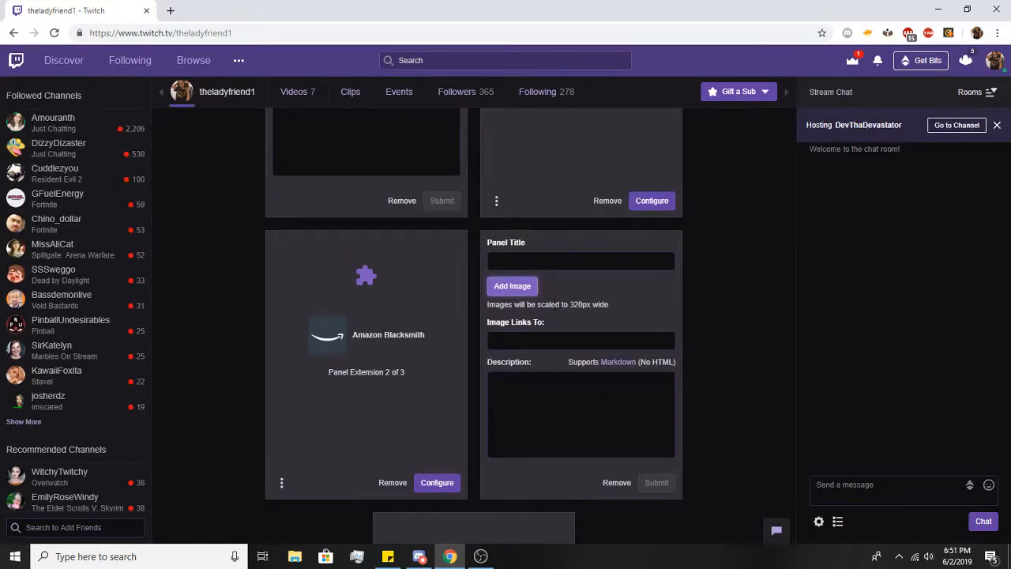
click(581, 341)
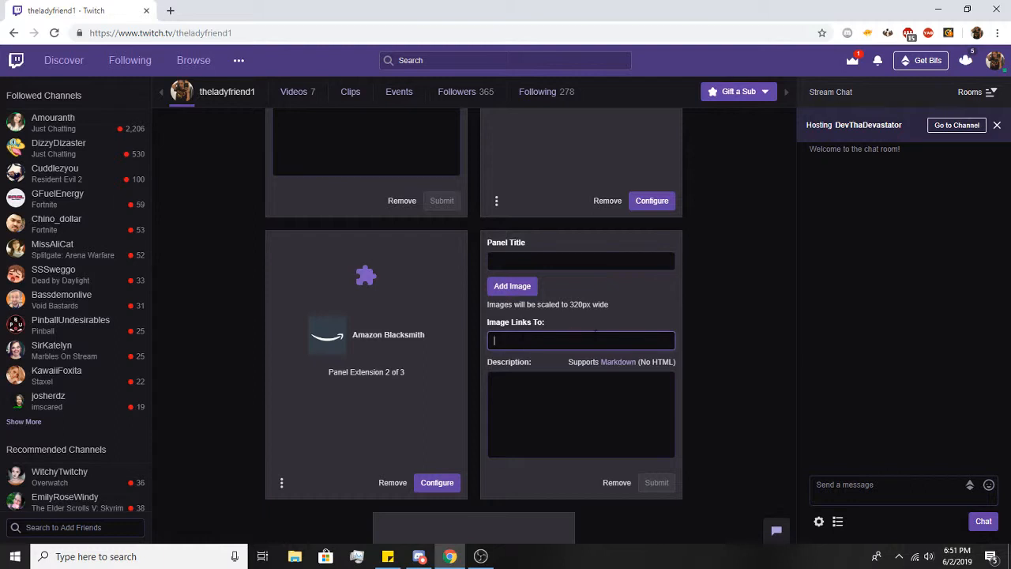
mouse_move(548, 365)
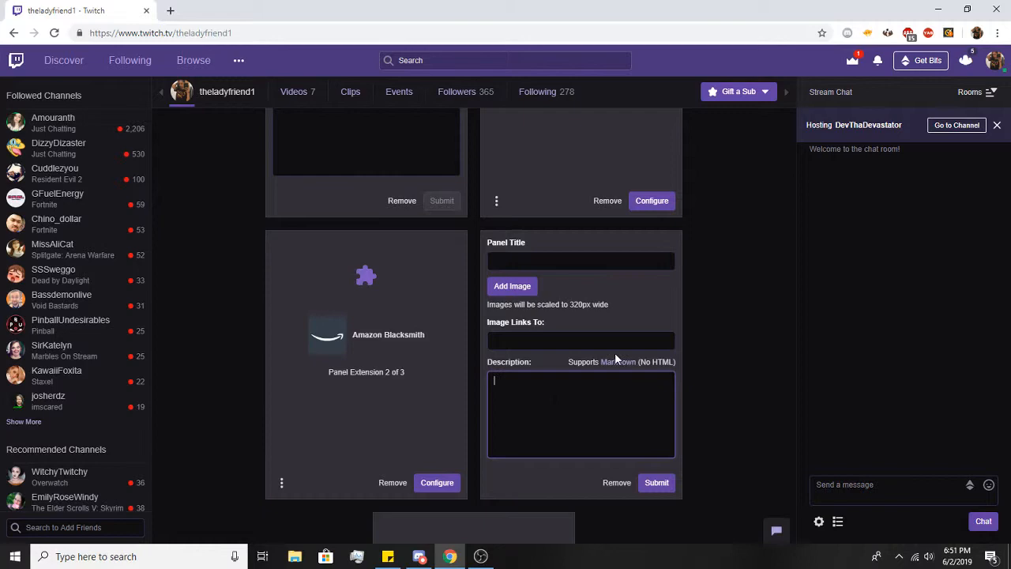
Step: Read the Markdown Basics article's Text Emphasis table via the Description link, then return to the Twitch tab
click(629, 362)
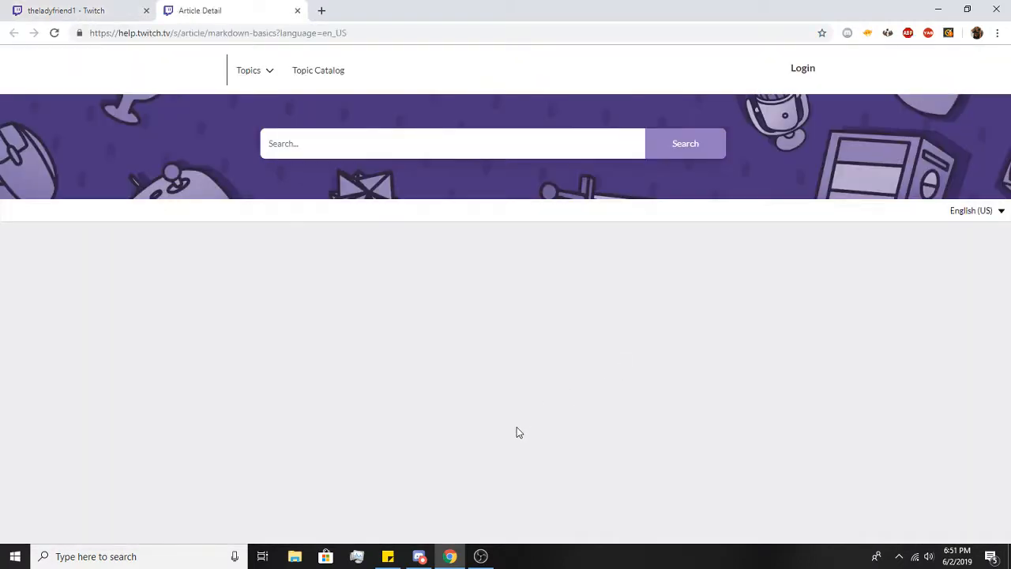
scroll(down, 3)
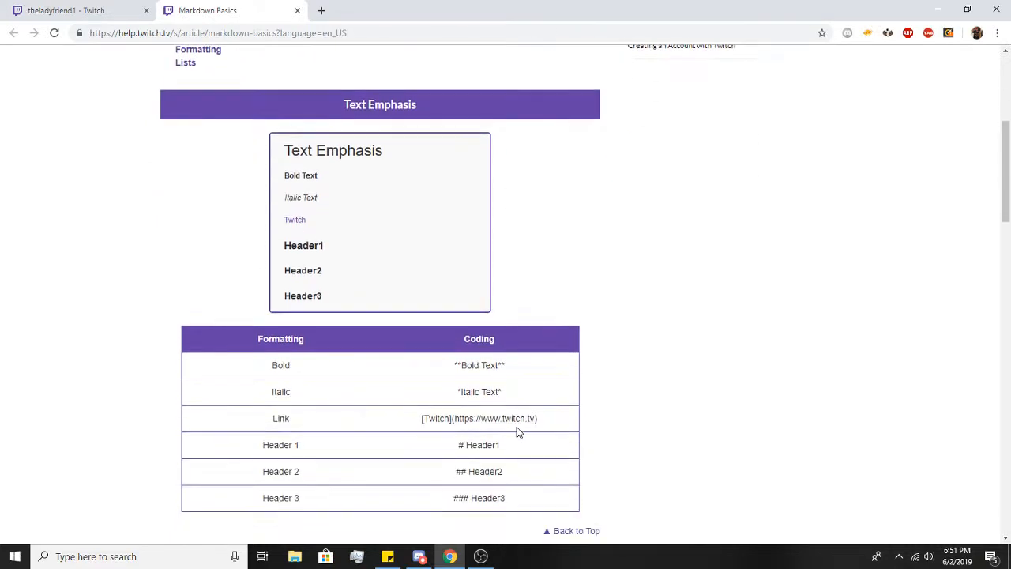
scroll(up, 3)
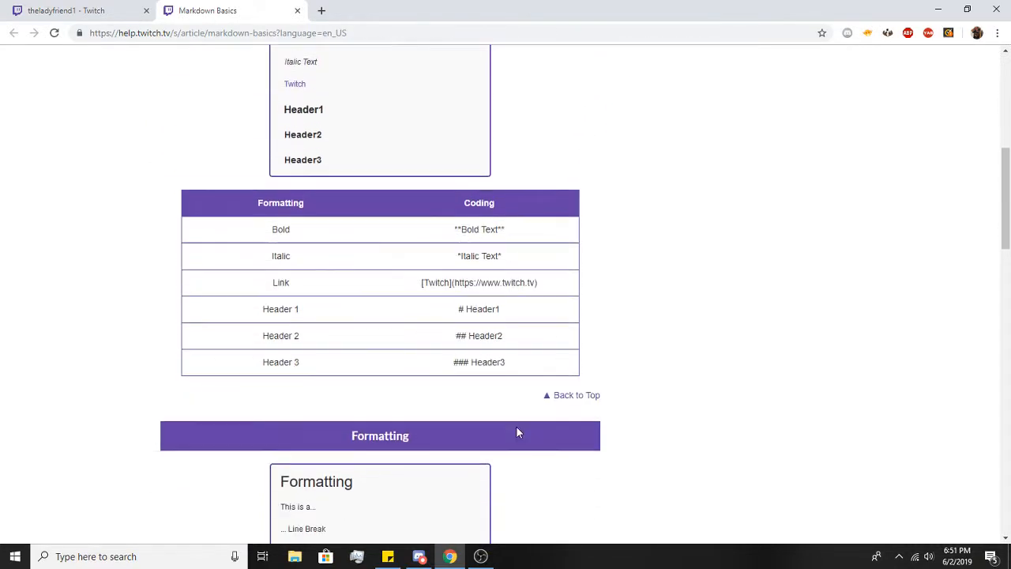
scroll(down, 3)
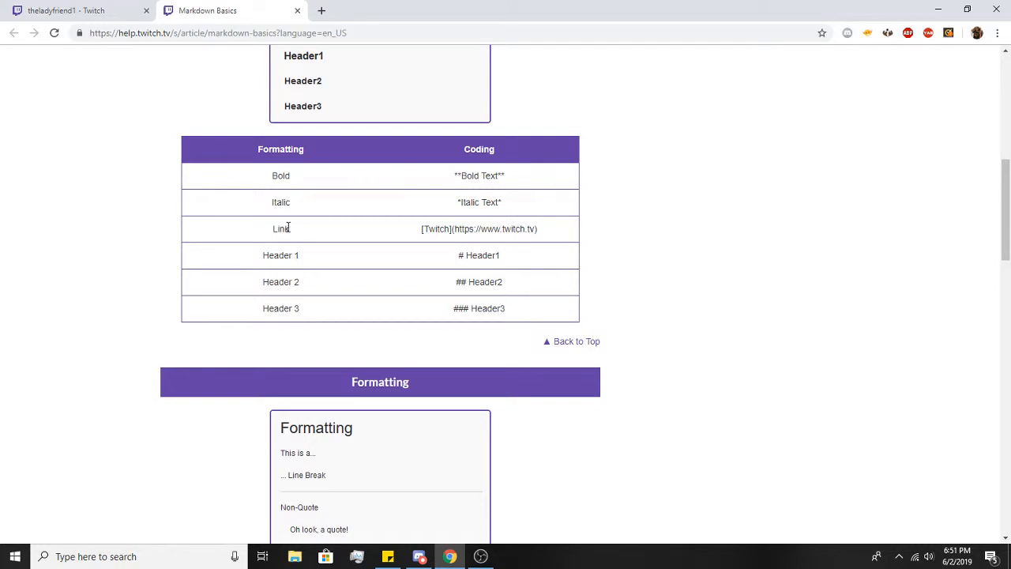
mouse_move(243, 90)
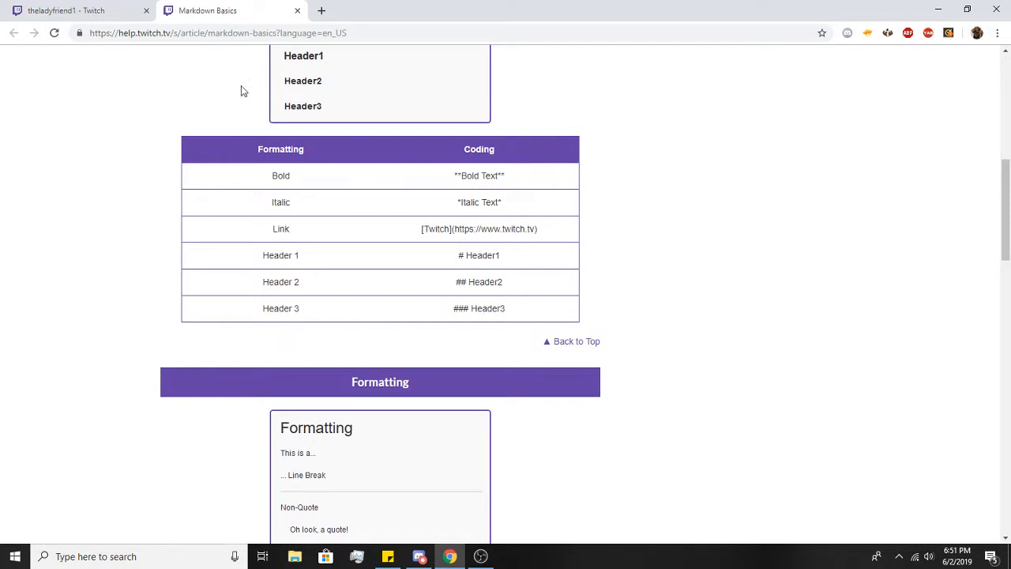
click(71, 12)
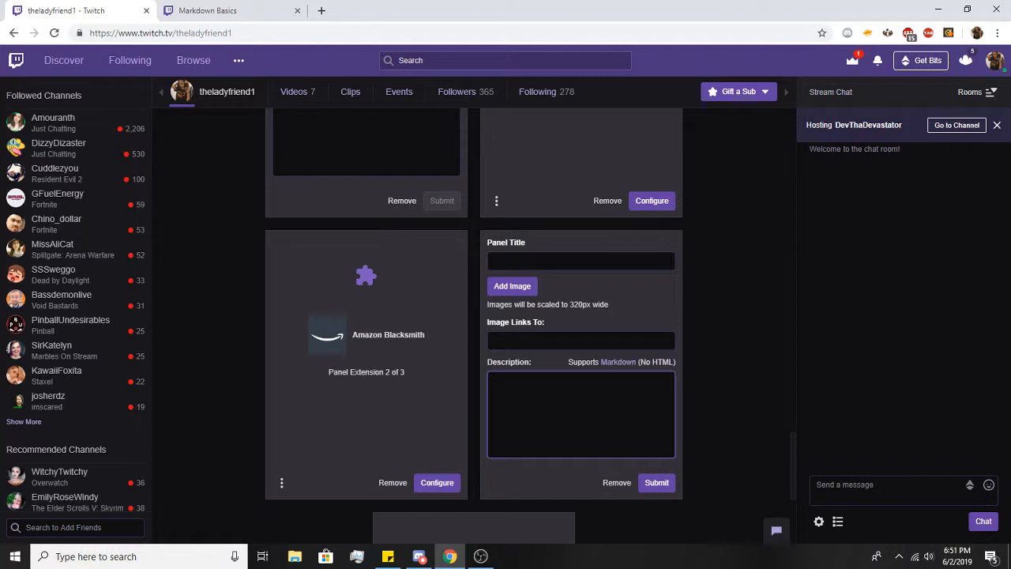
Step: Add bold (**) and italic (*) markdown markers to the panel description
text(**)
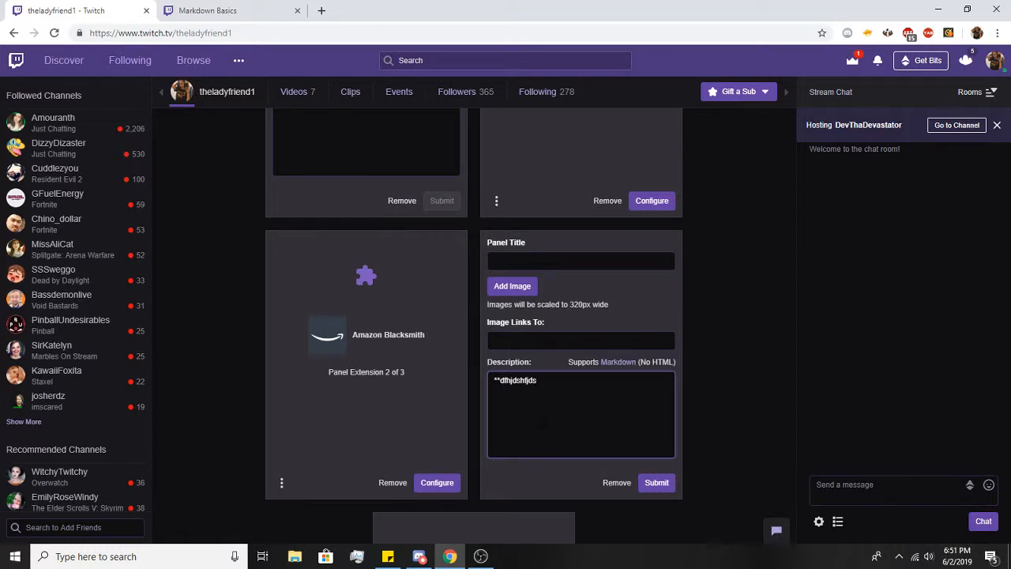
text(**)
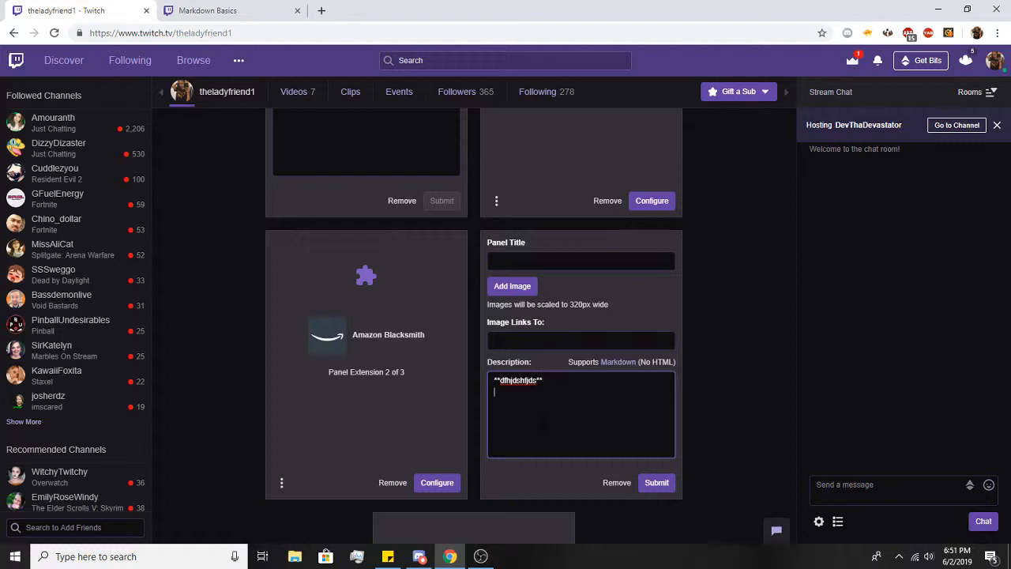
text(*)
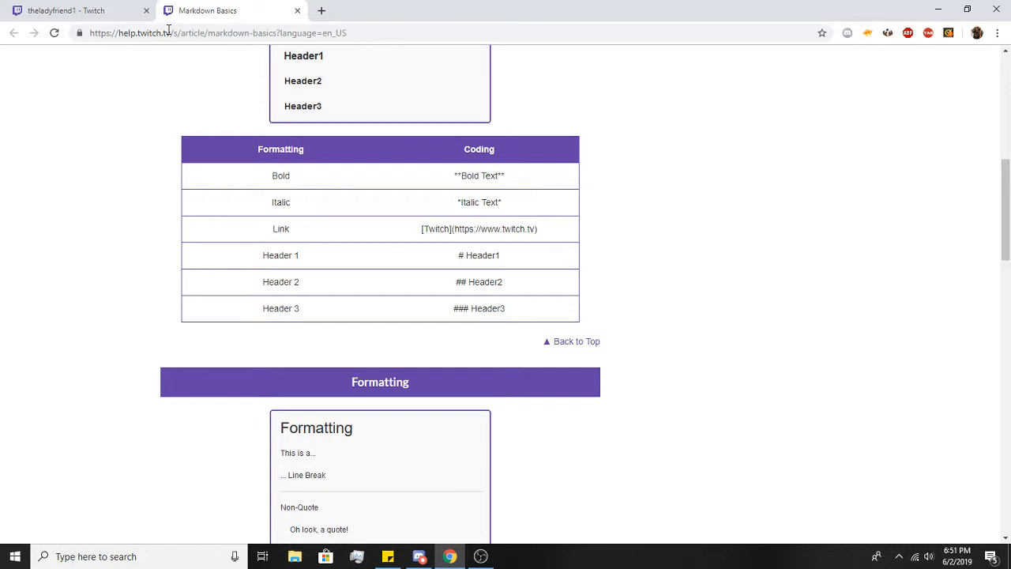
click(63, 9)
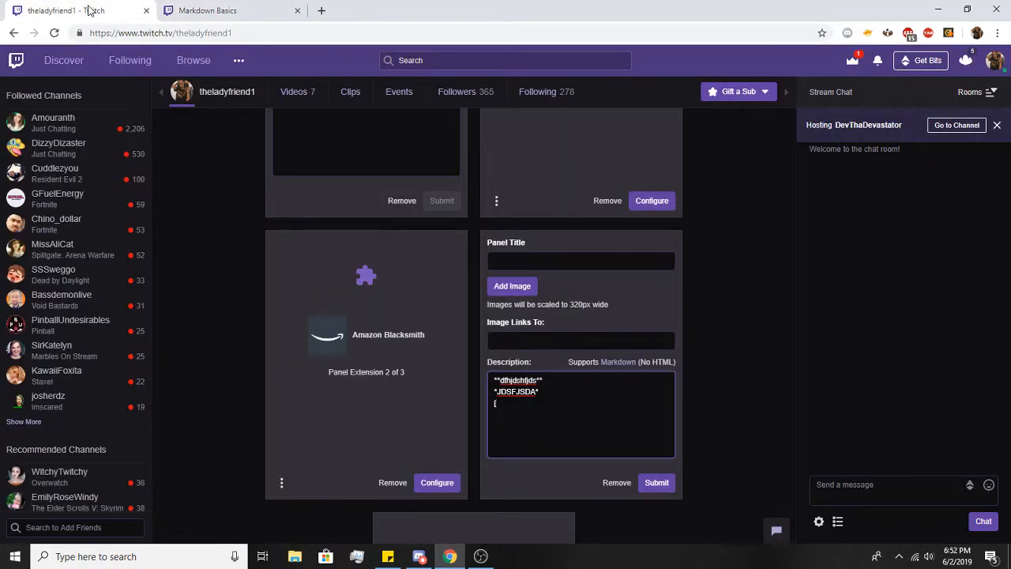
Step: Add a markdown link line [Twitch](linkhere) to the description, then revisit Markdown Basics
text(Twitch)
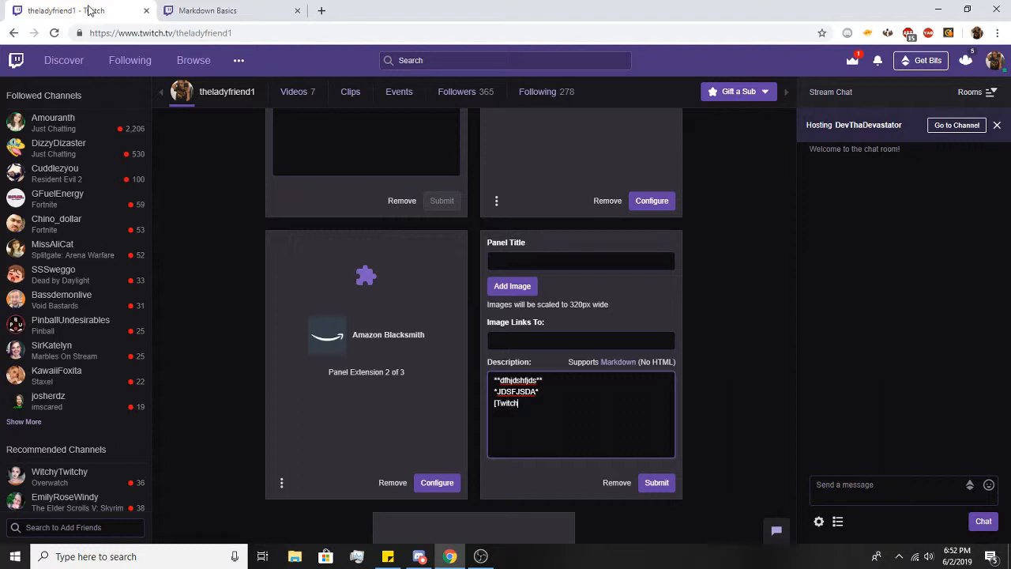
text(])
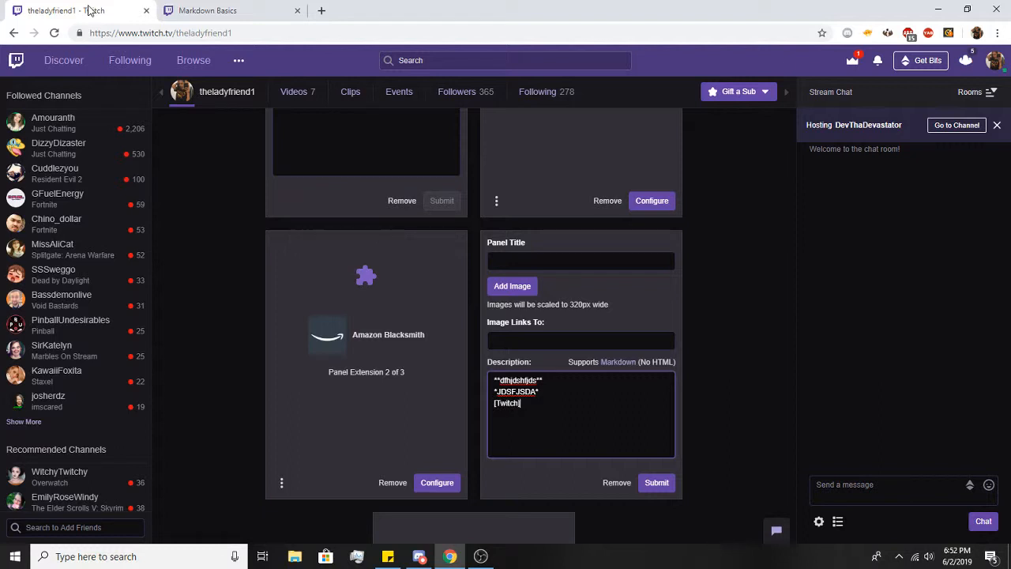
text(()
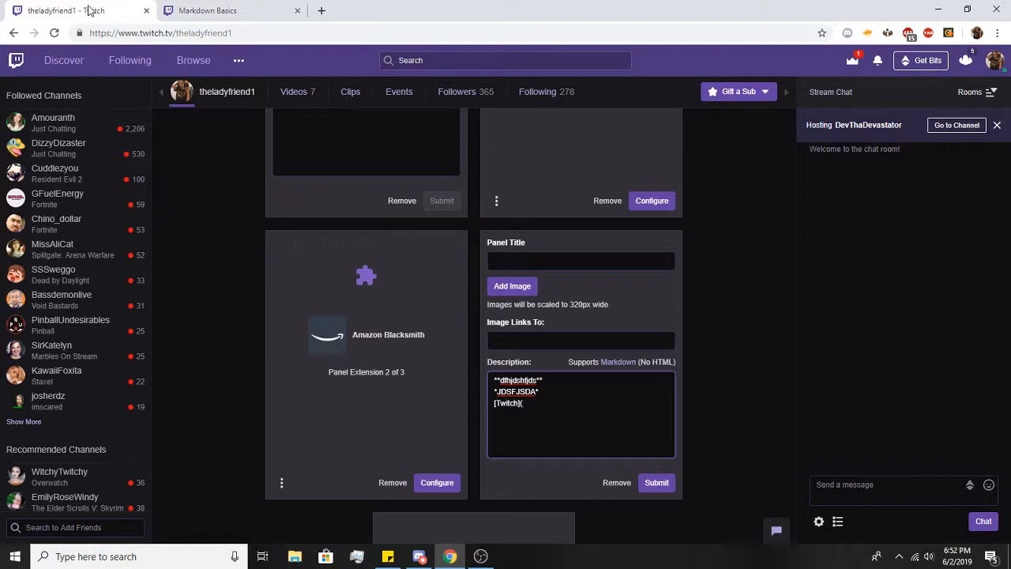
text(linkhere)
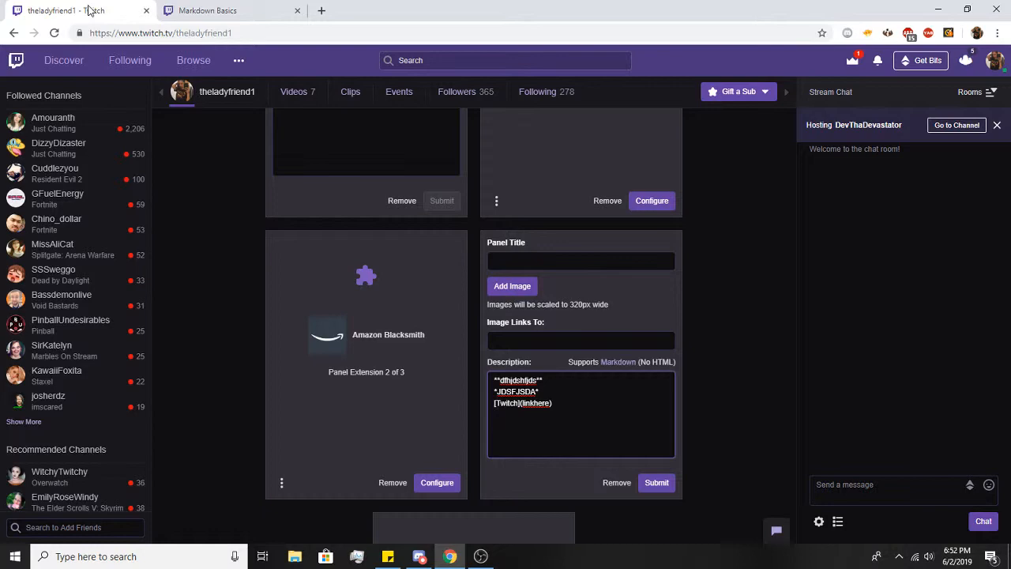
click(208, 12)
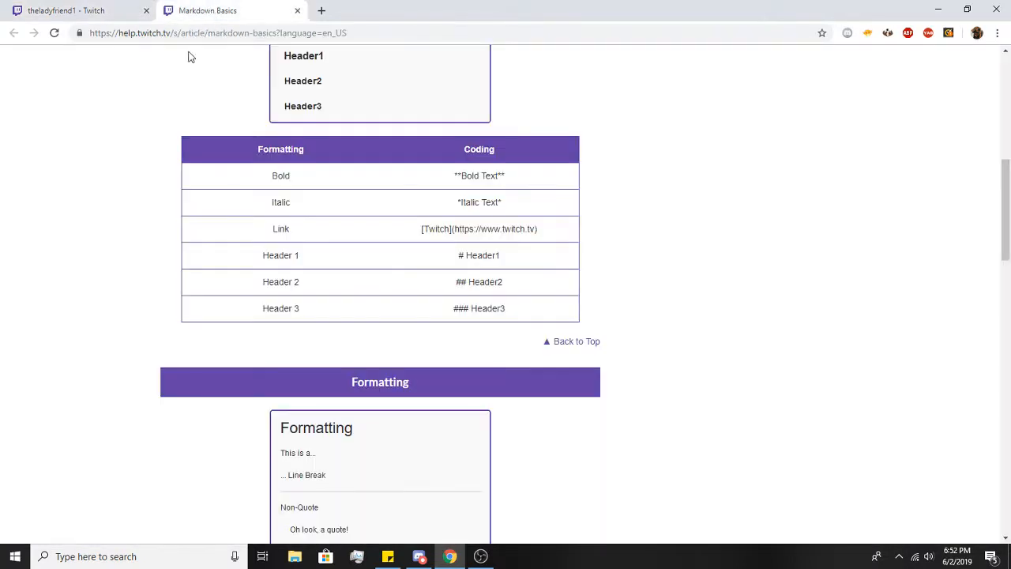
mouse_move(455, 335)
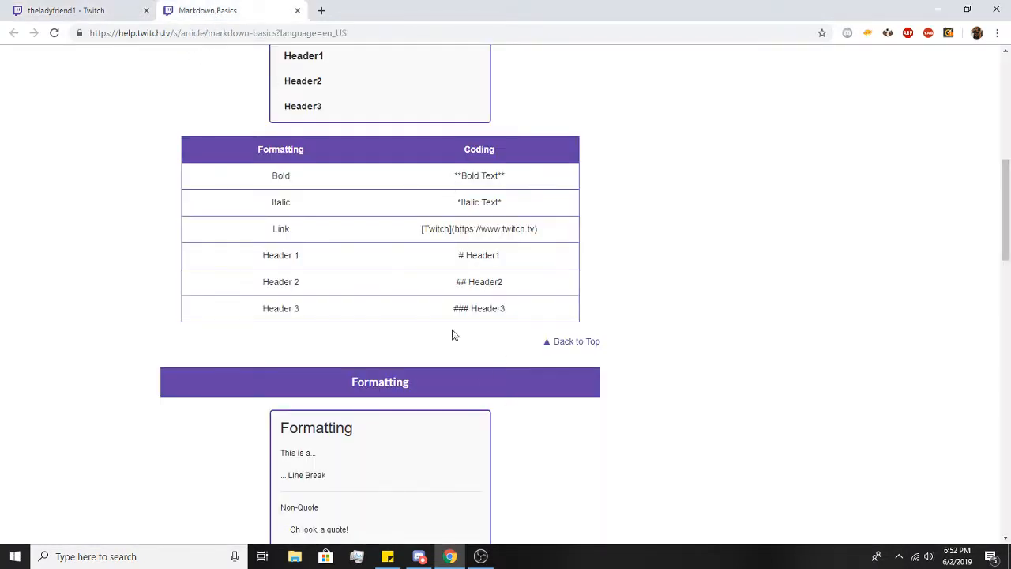
Step: Add header lines # blah, ## blah, ### blah to the description, then check the article's formatting section
click(71, 12)
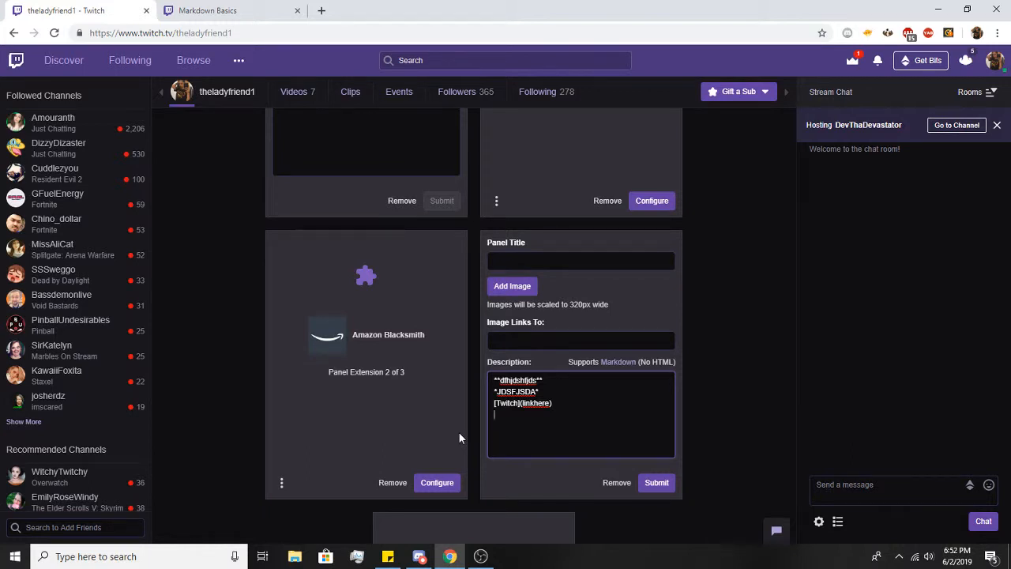
text(#)
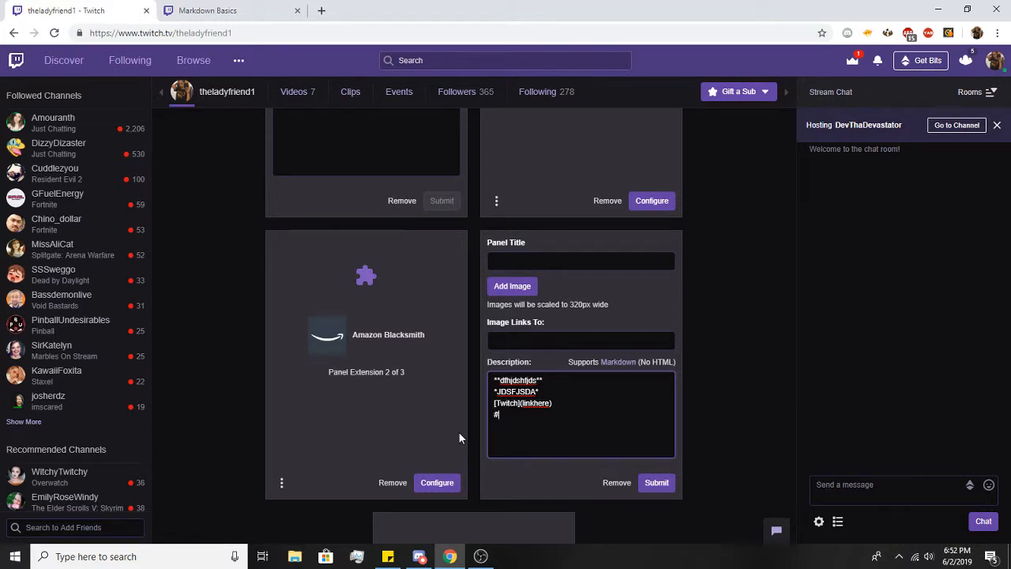
text(blah)
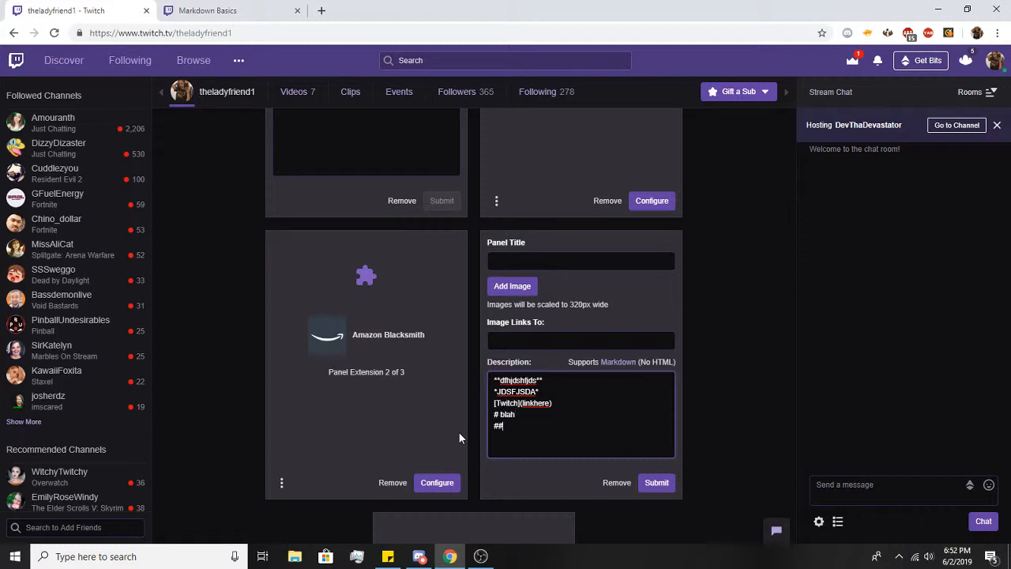
text(blah)
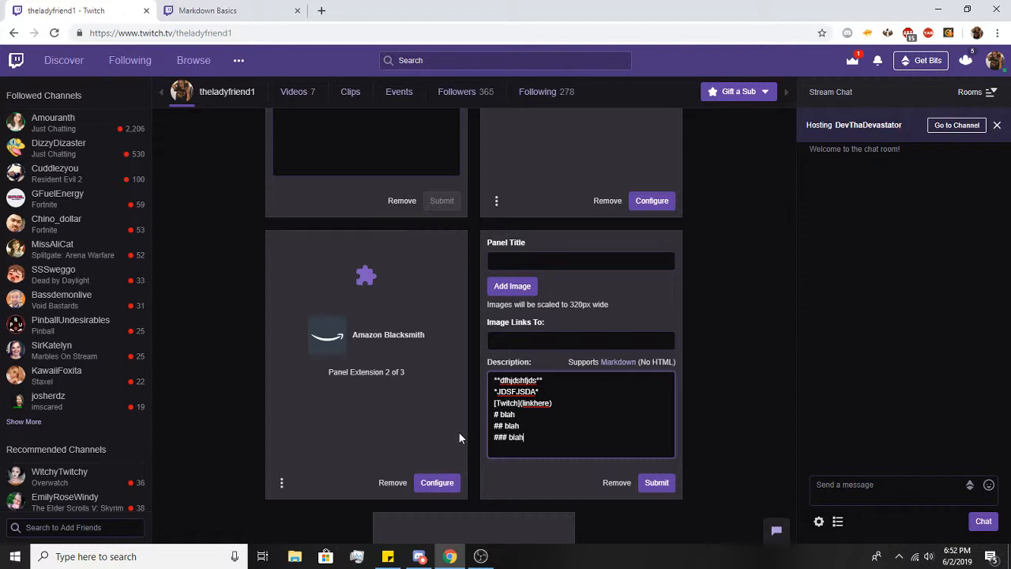
click(229, 10)
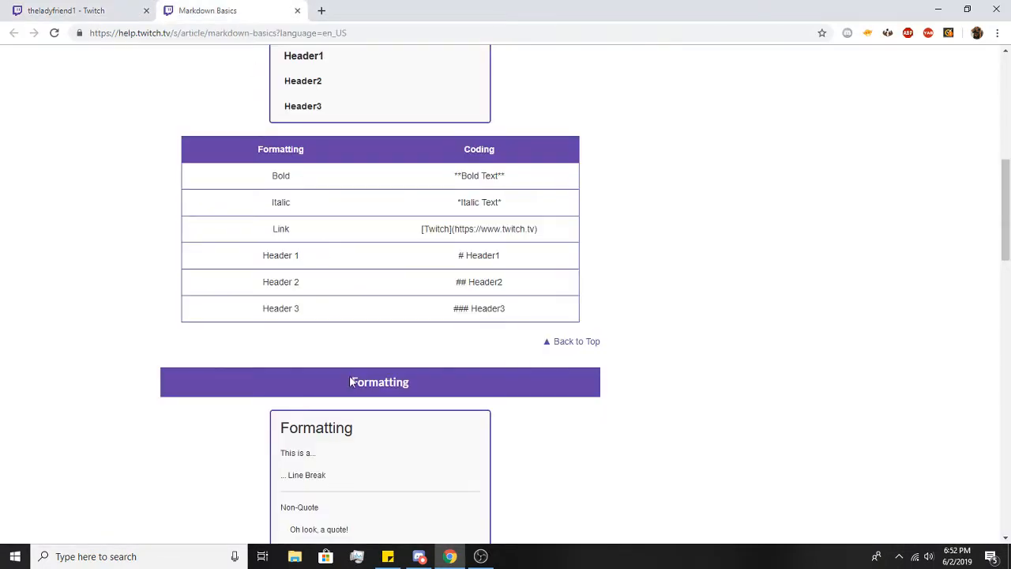
scroll(down, 3)
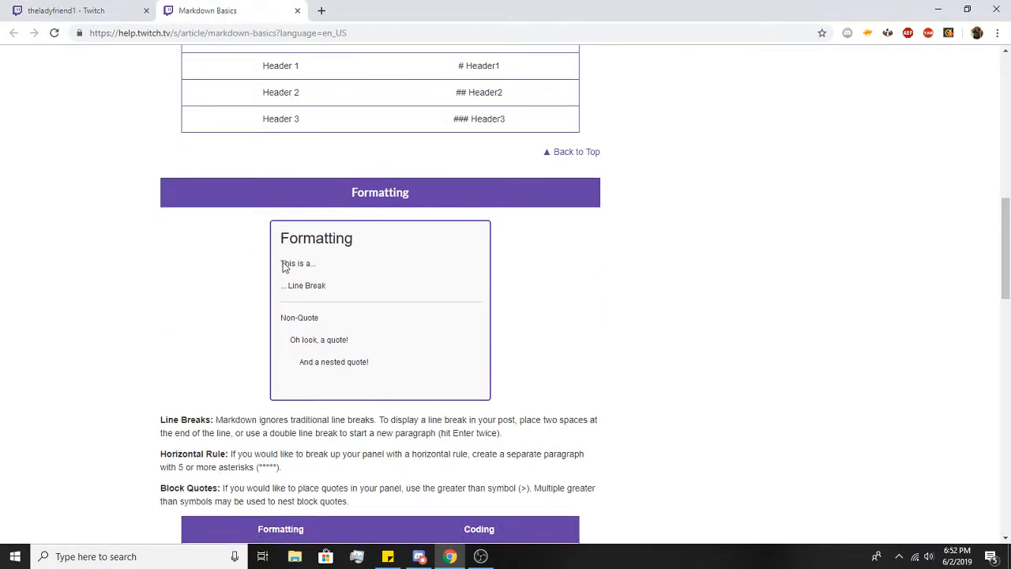
mouse_move(239, 71)
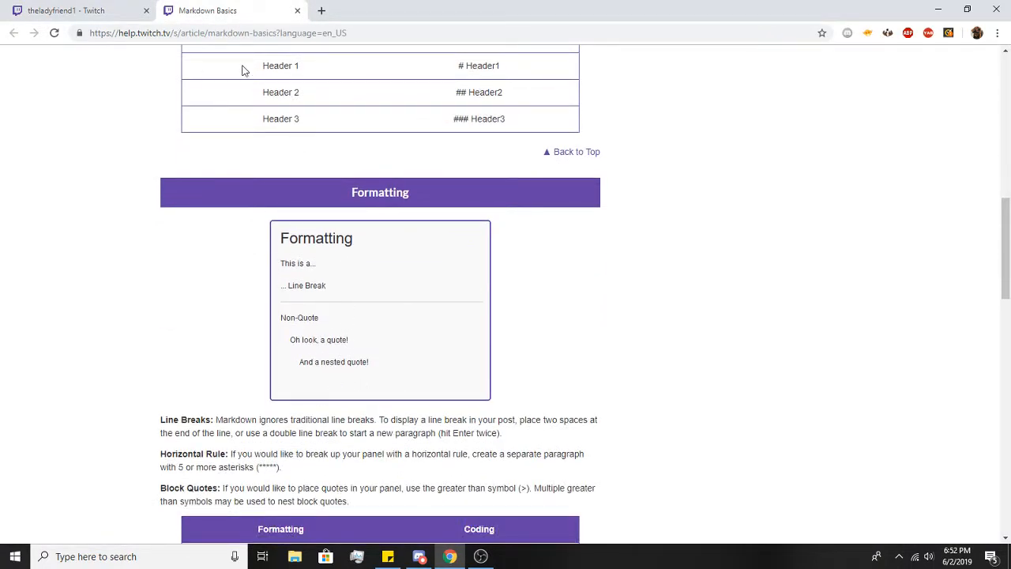
Step: Read the line break, horizontal rule and block quote rules, then return to the panel editor
scroll(down, 3)
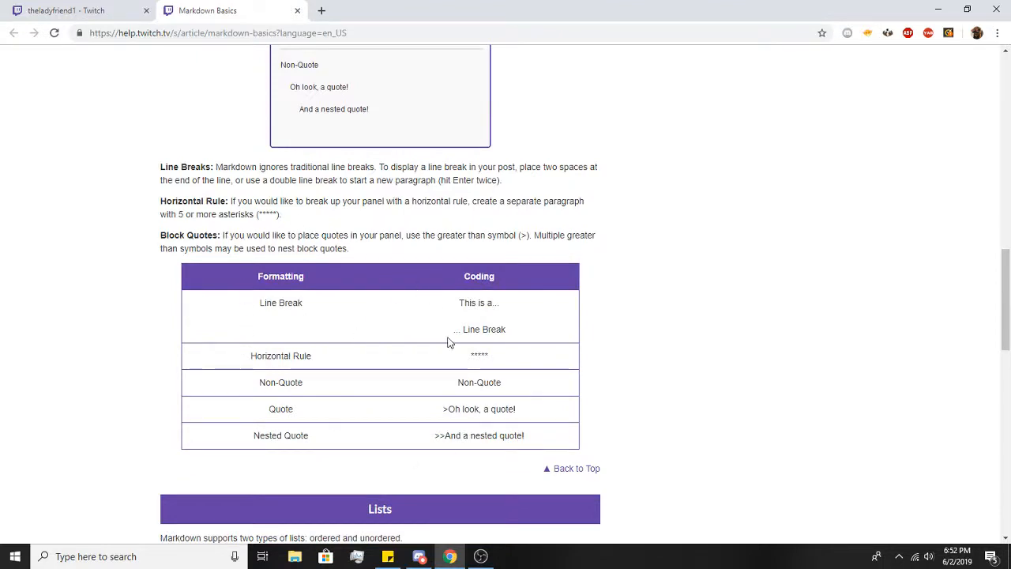
scroll(down, 3)
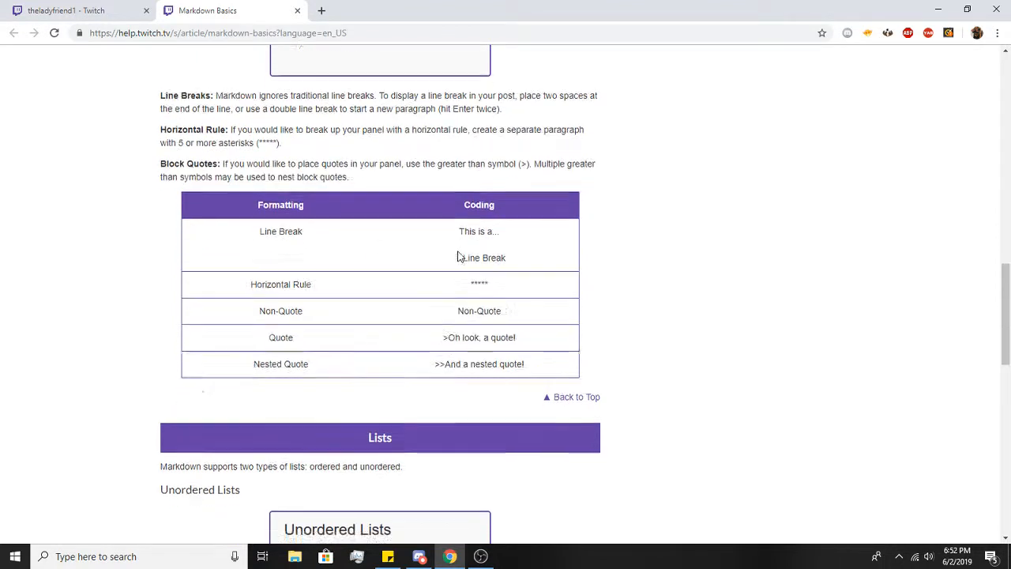
click(63, 9)
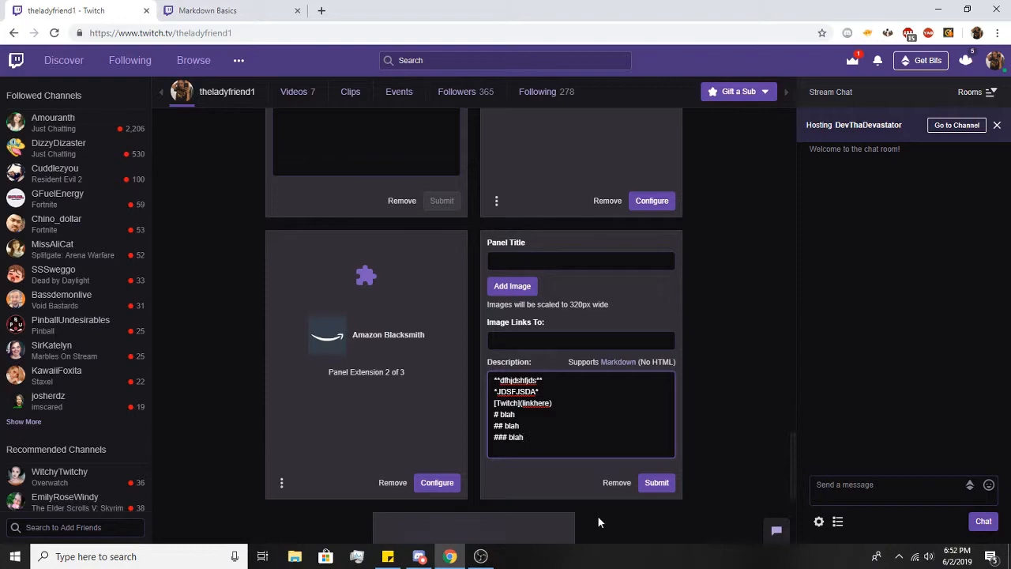
Step: Submit the panel and review its rendered bold, italic, Twitch link and three blah header sizes
click(658, 484)
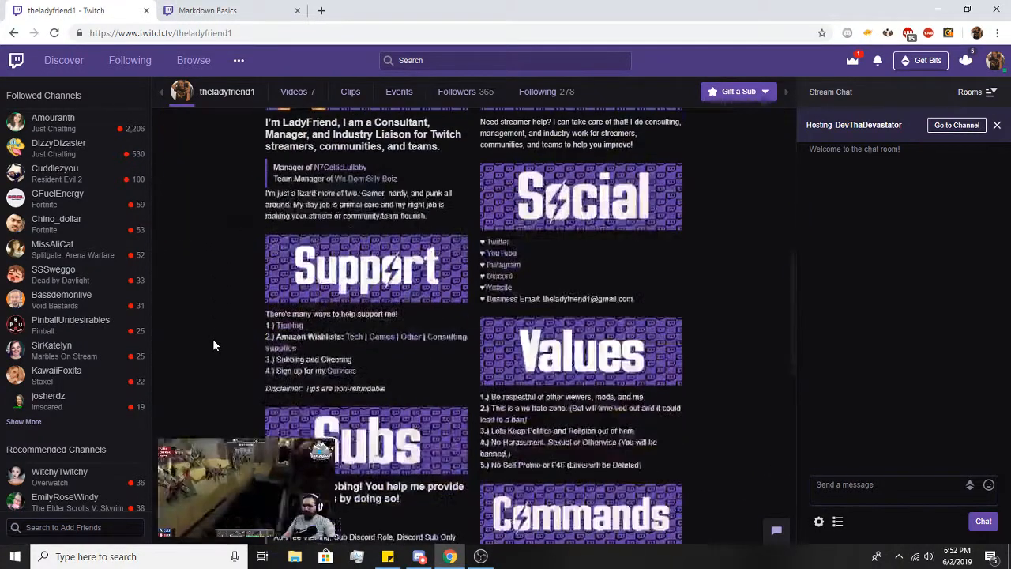
scroll(down, 3)
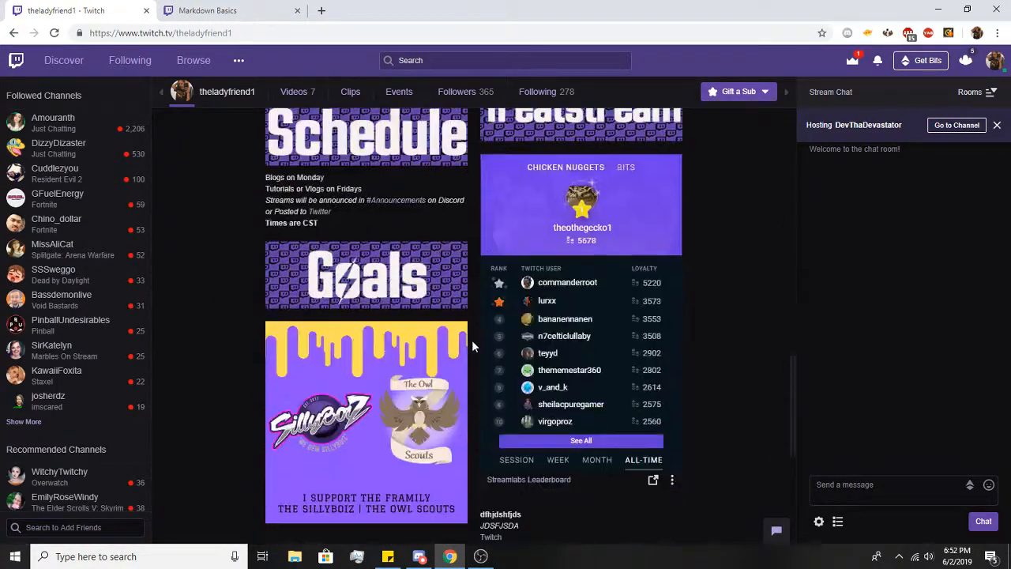
scroll(down, 3)
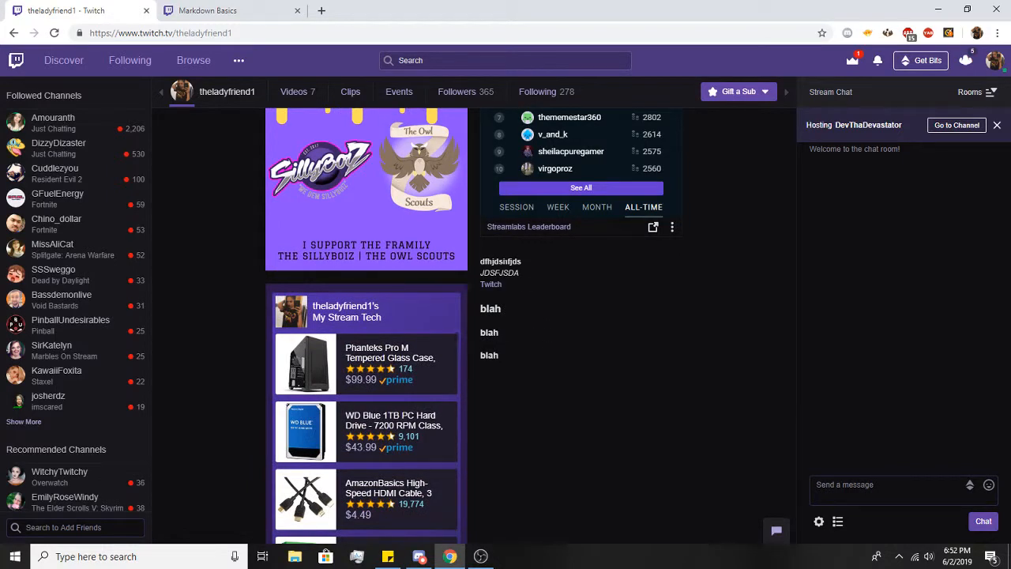
mouse_move(490, 285)
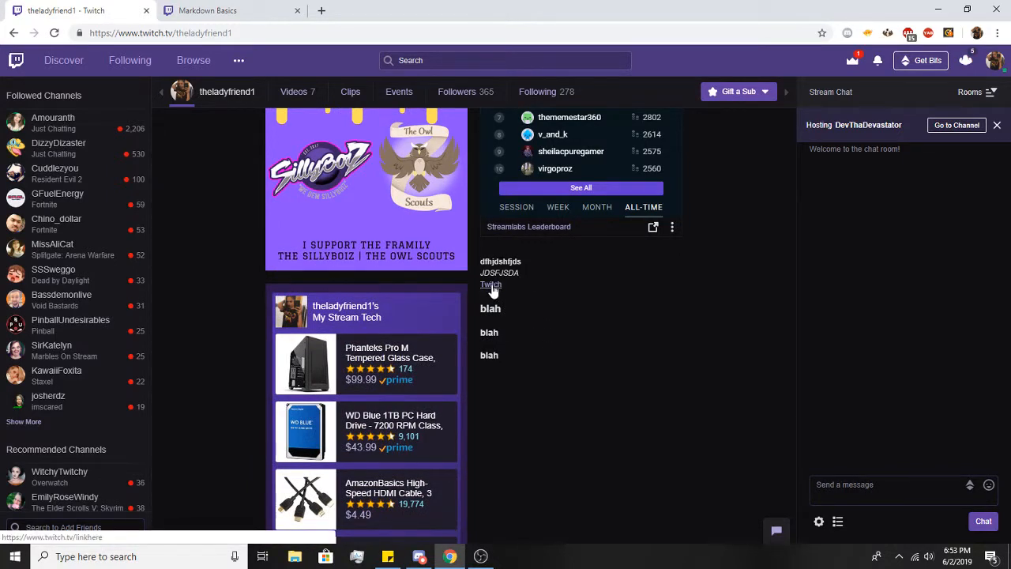
scroll(down, 3)
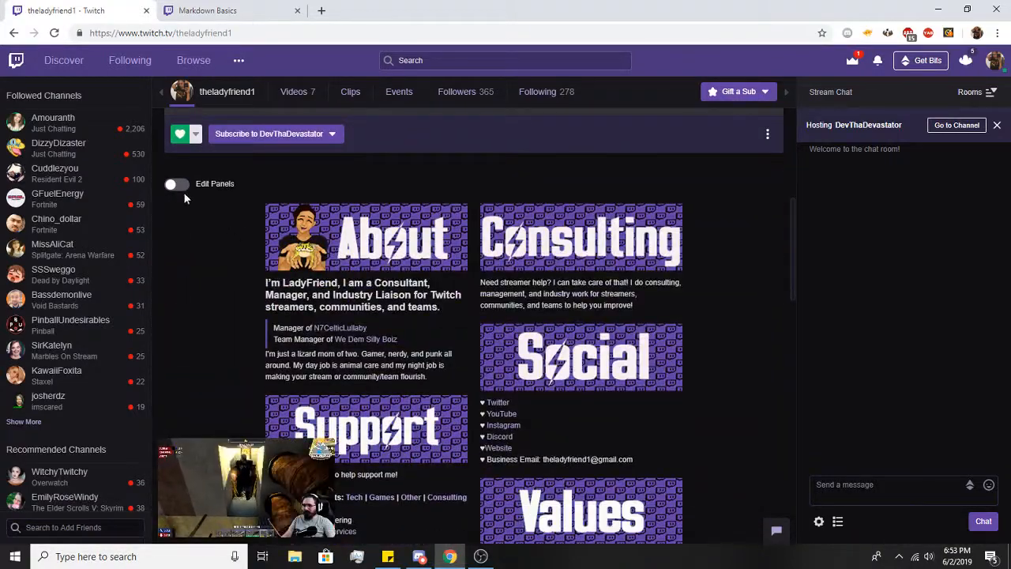
Step: Turn Edit Panels back on and return to the Twitch tab after checking the Block Quotes table
click(173, 183)
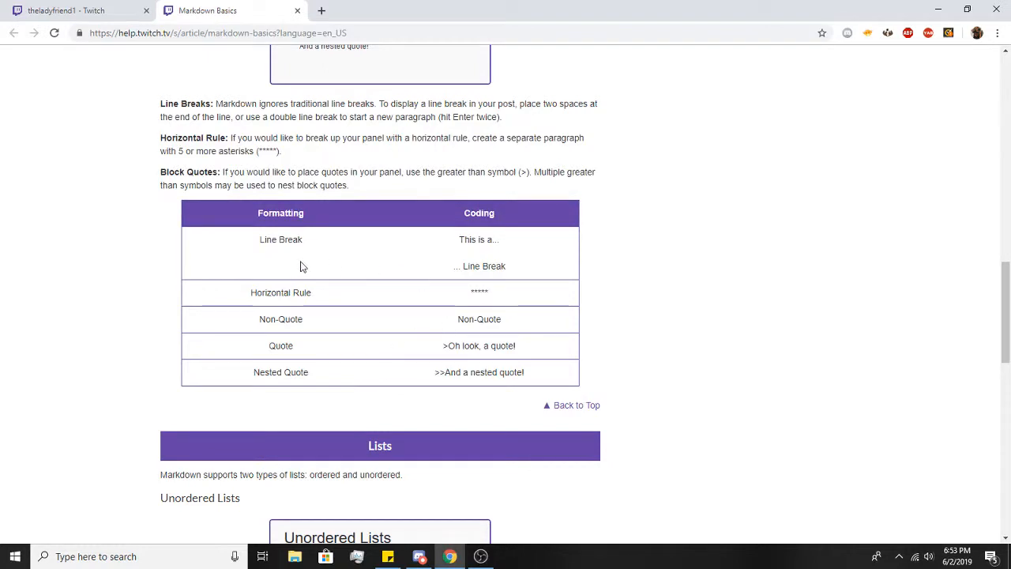
mouse_move(82, 11)
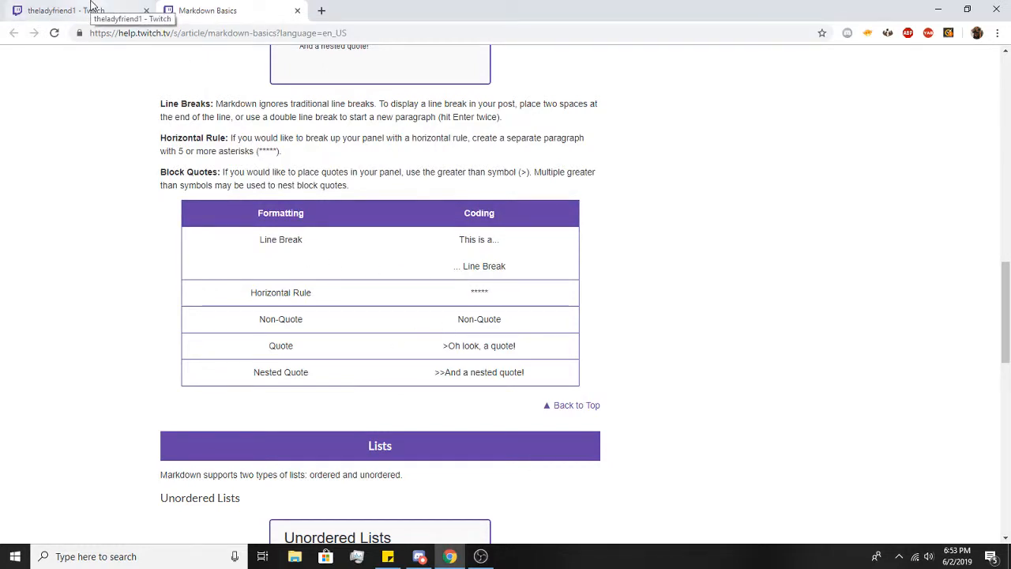
click(60, 9)
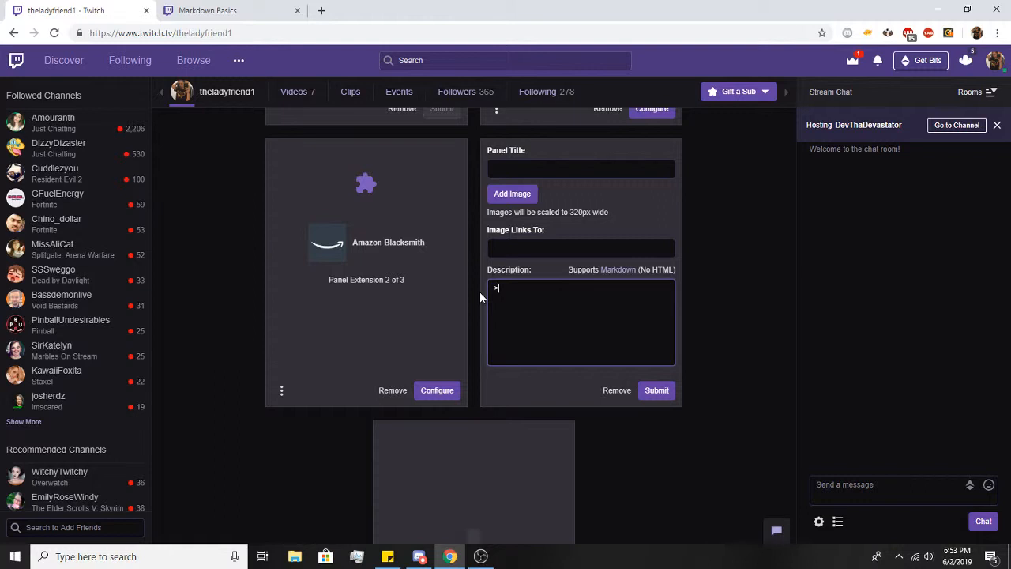
Step: Add a '> ' quoted line and a '>>' nested quote to the description, check the render, then revisit Markdown Basics
text(thehre)
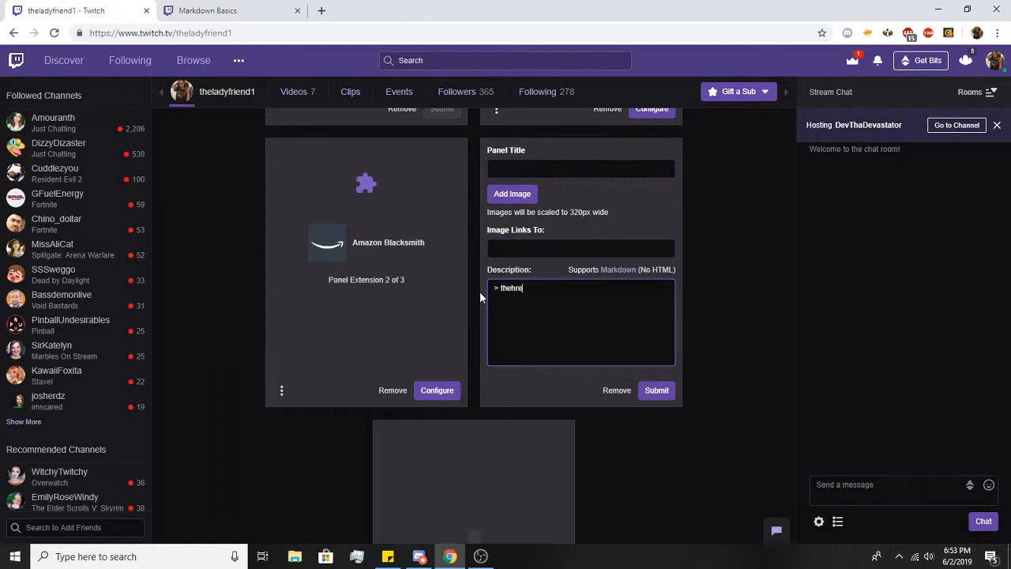
key(Enter)
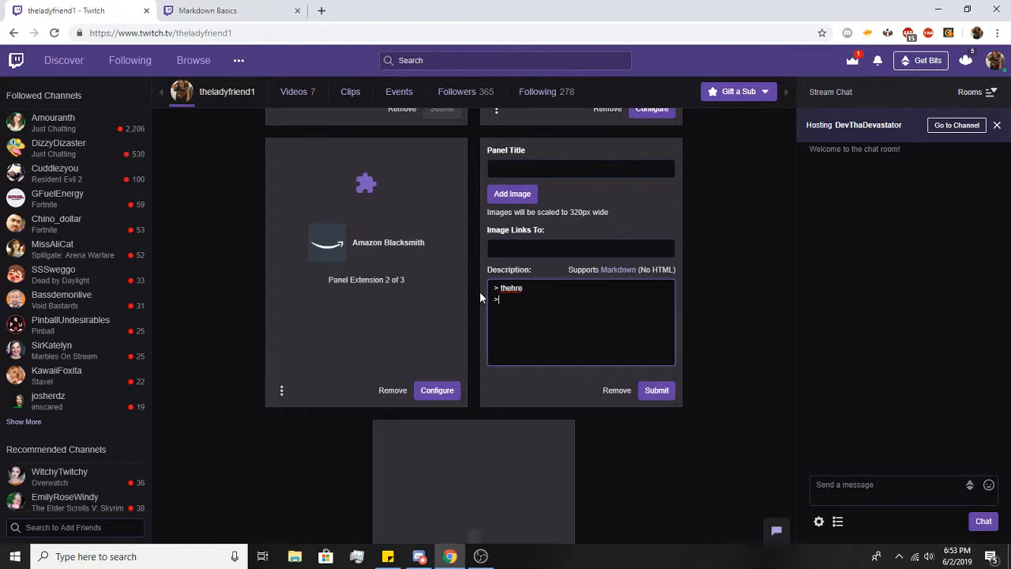
text(>)
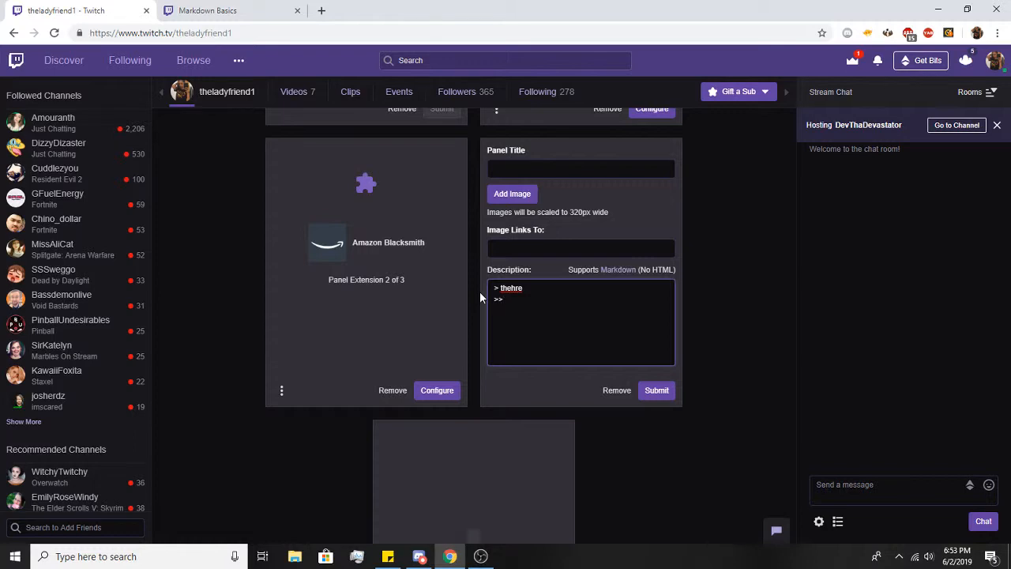
text(hhjdksfjhla)
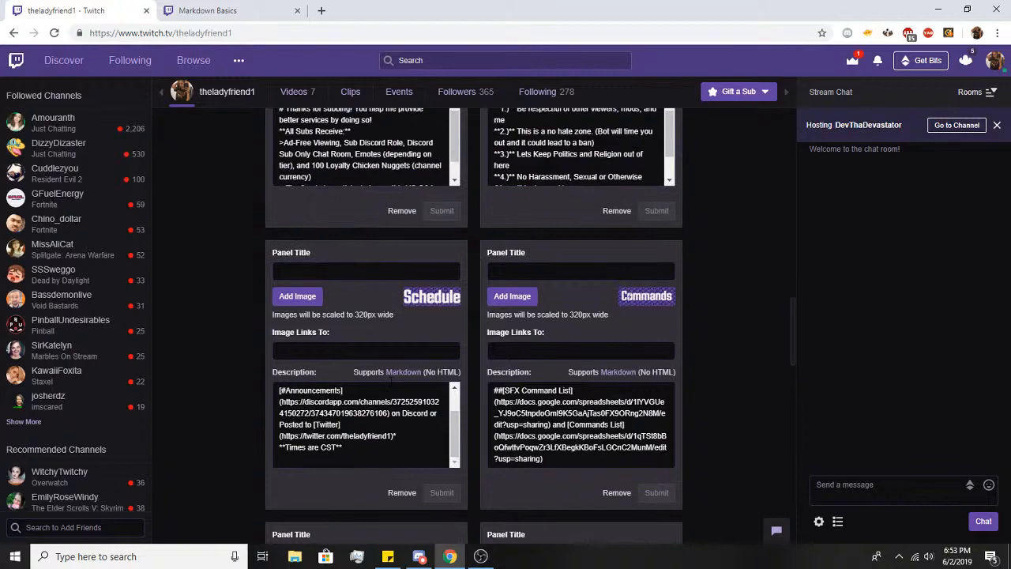
scroll(down, 3)
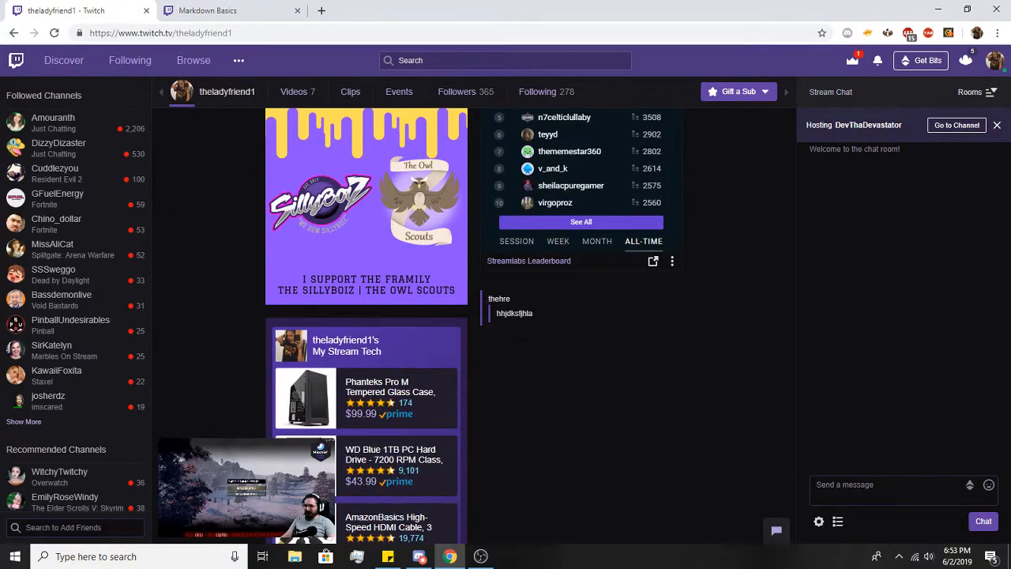
click(229, 10)
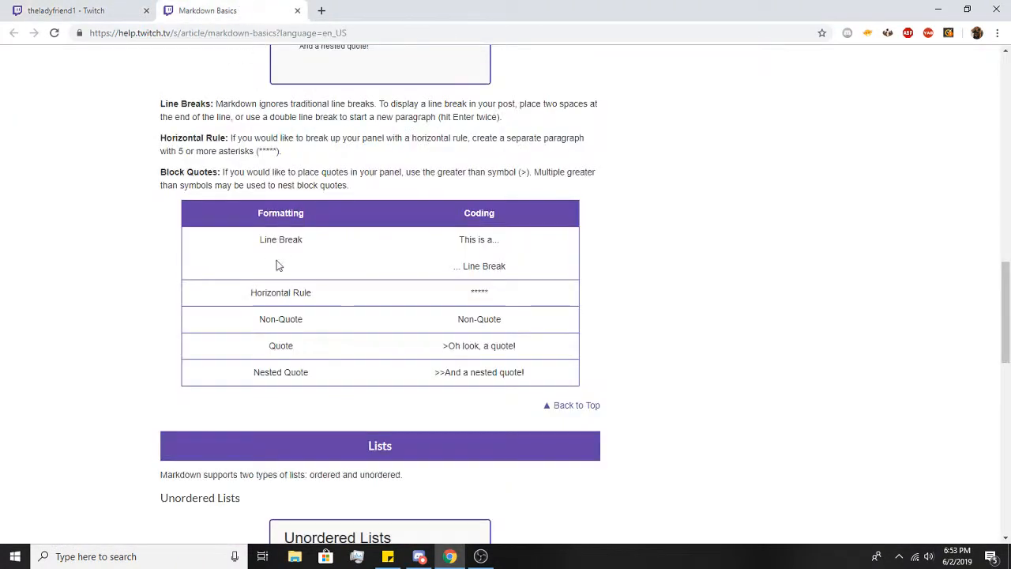
Step: Scroll through the unordered and ordered Lists examples, then close the Markdown Basics tab
scroll(down, 3)
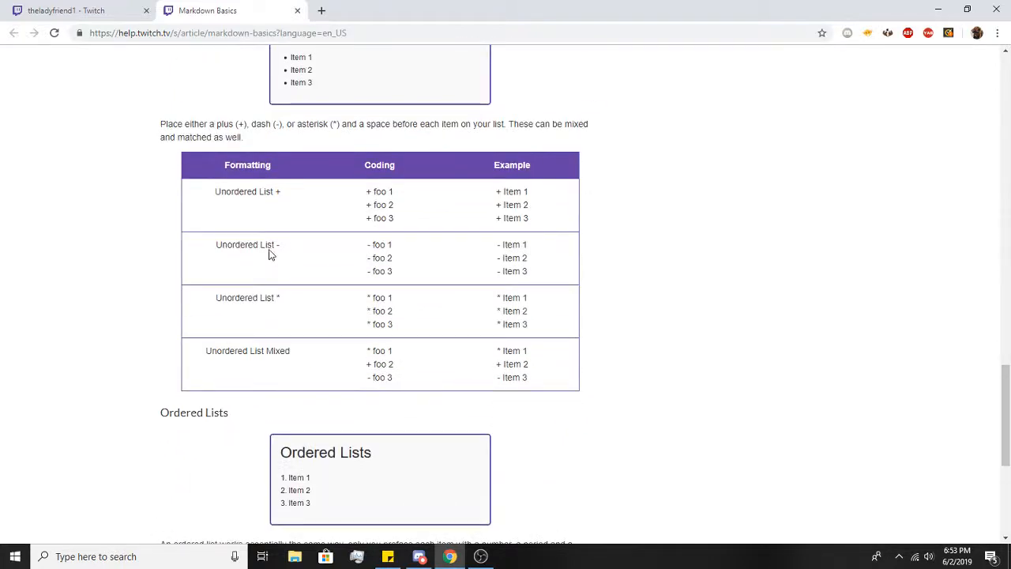
scroll(down, 3)
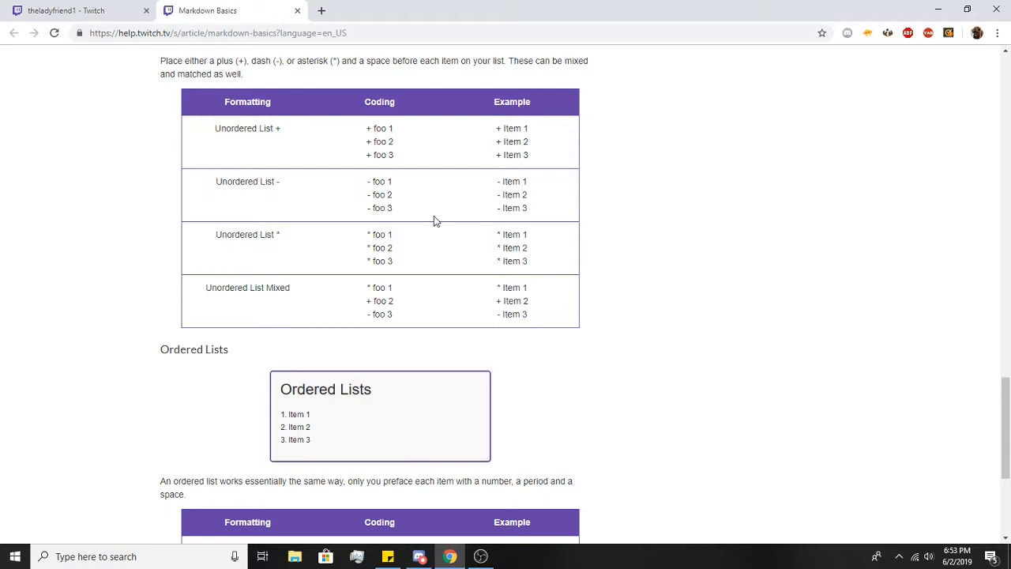
scroll(down, 3)
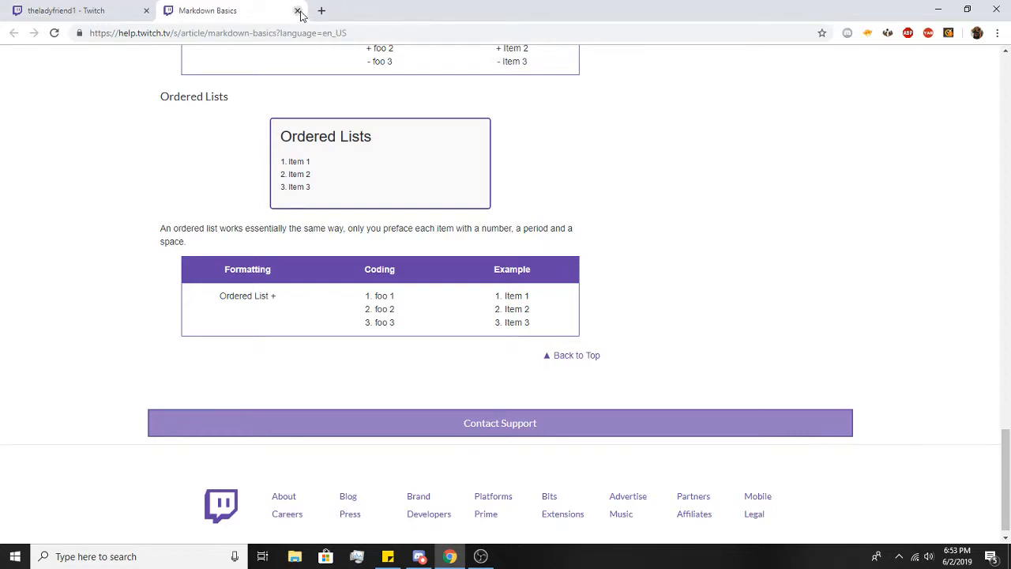
click(291, 9)
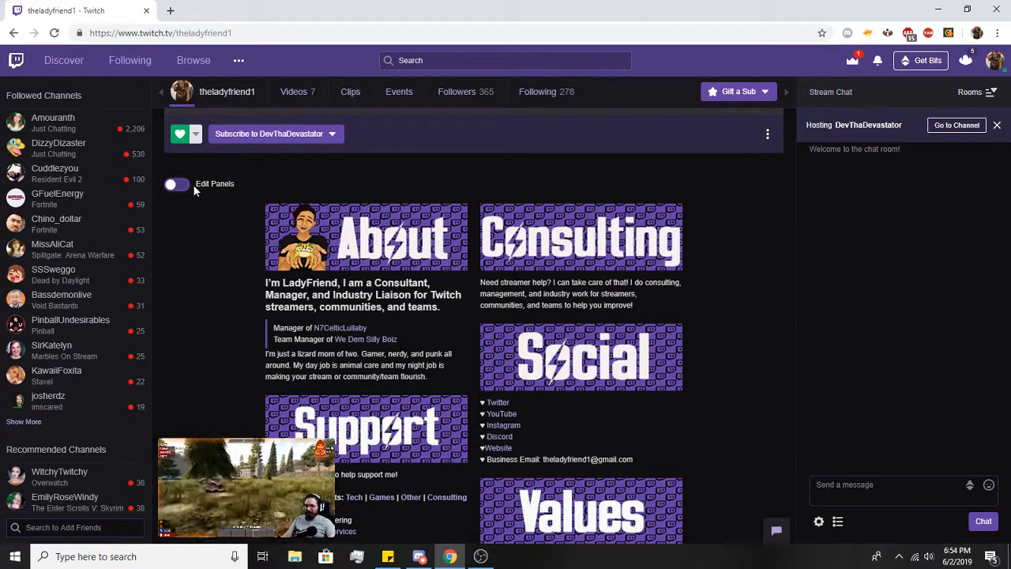
click(175, 184)
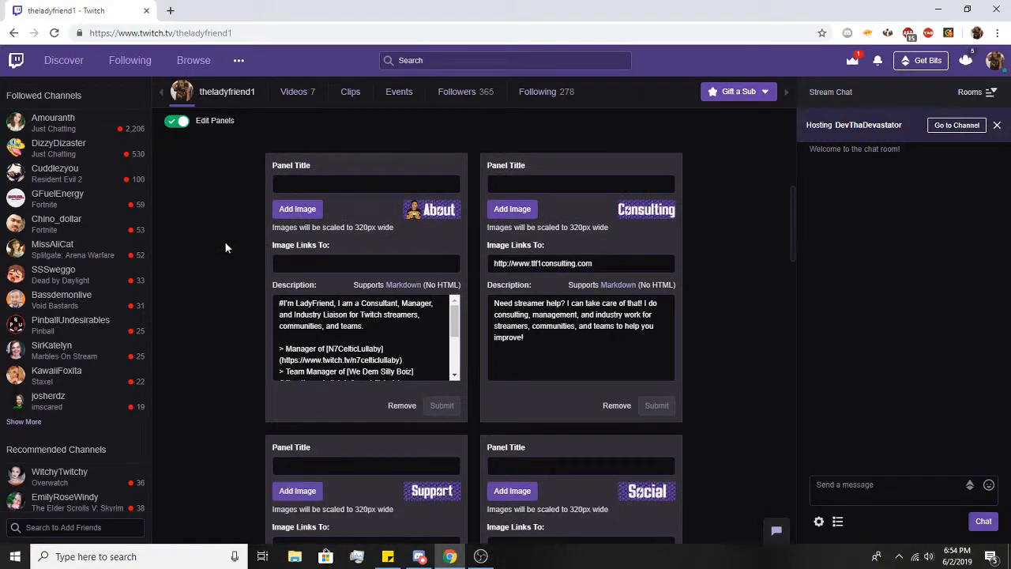
click(177, 130)
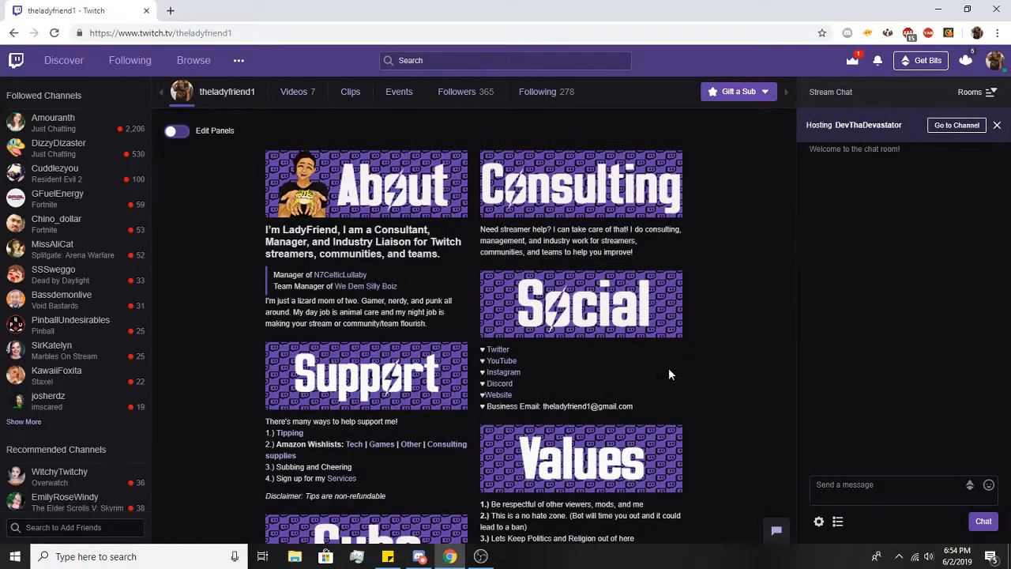
mouse_move(500, 387)
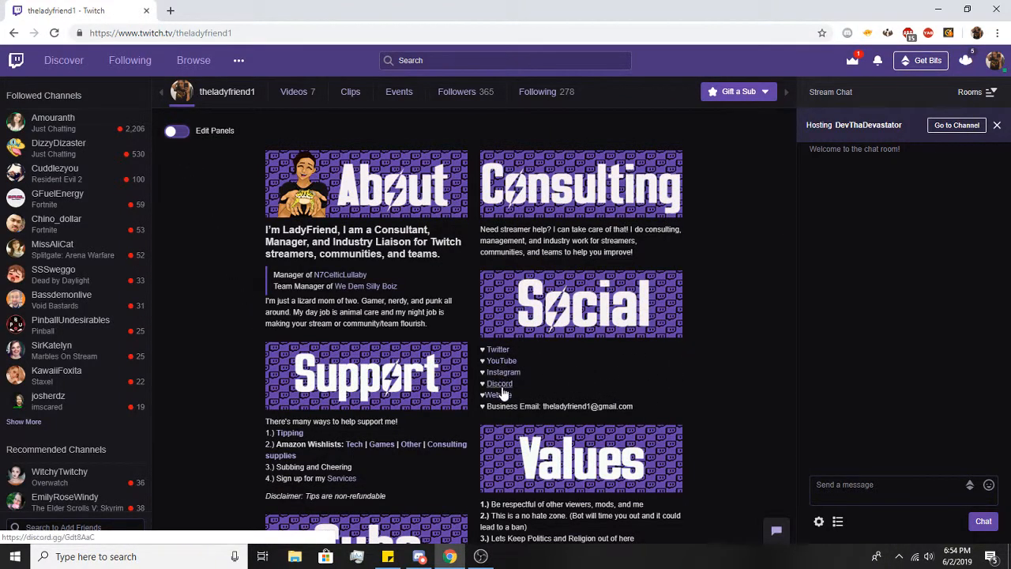
mouse_move(501, 360)
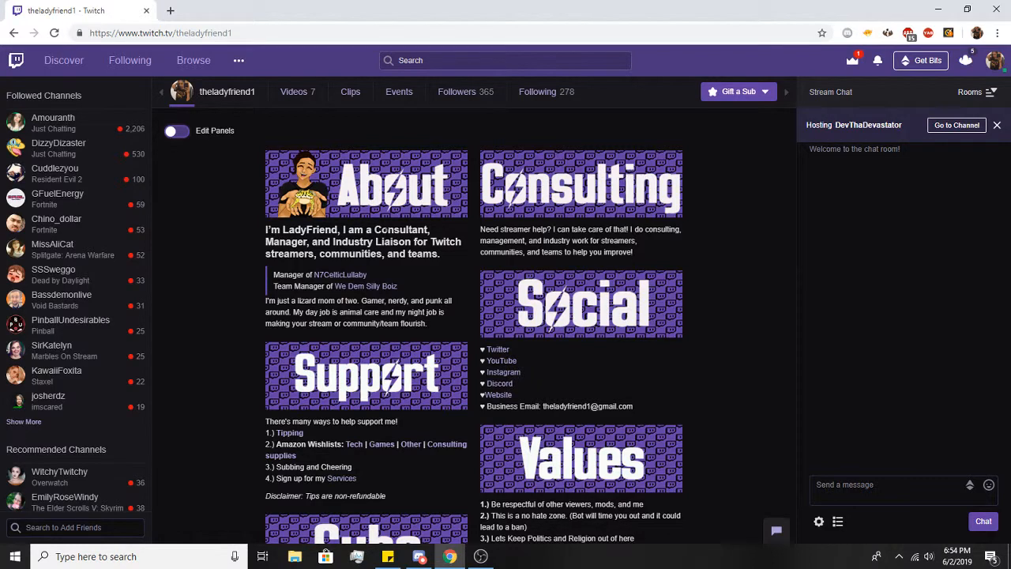
scroll(down, 3)
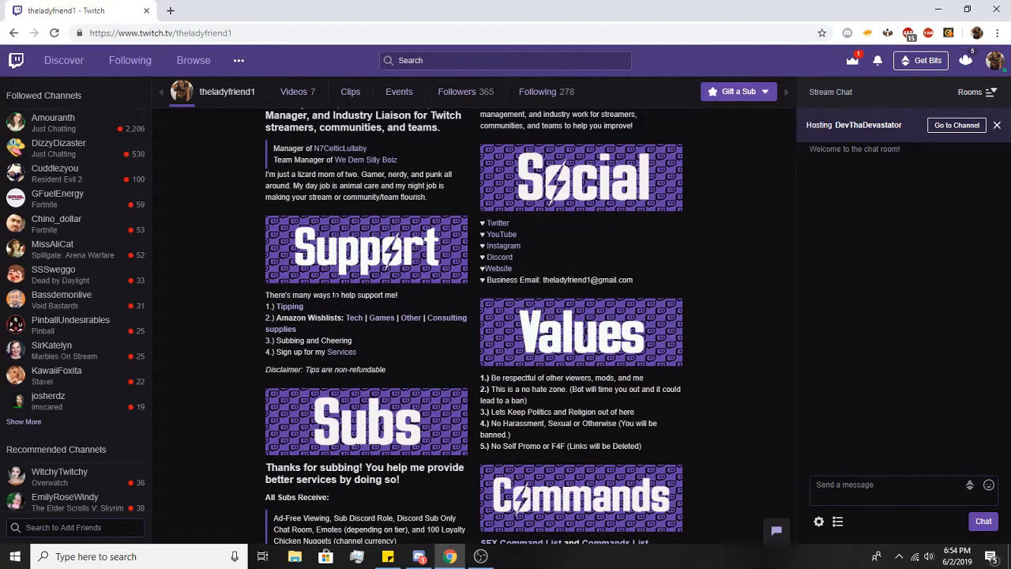
scroll(down, 3)
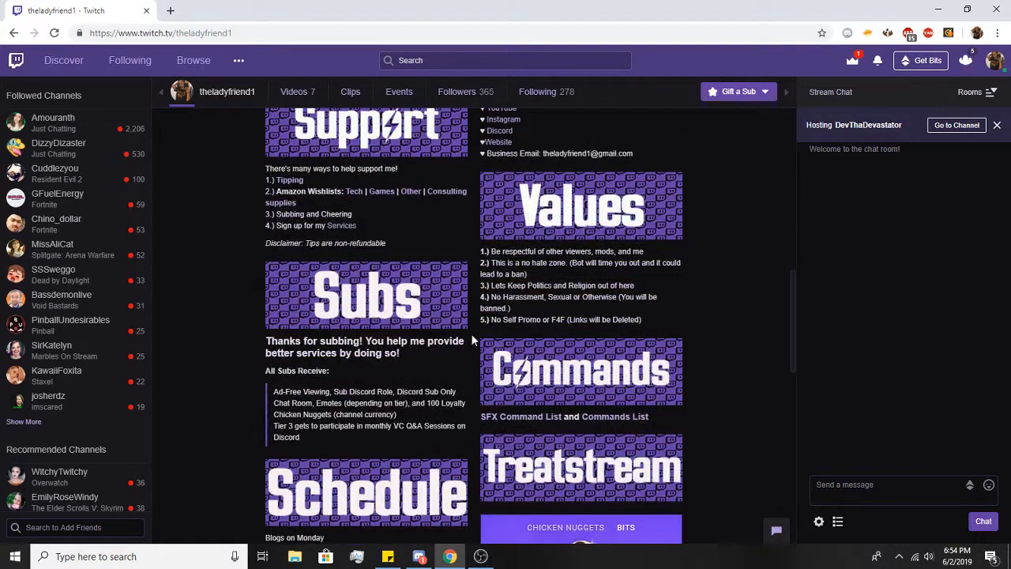
scroll(down, 3)
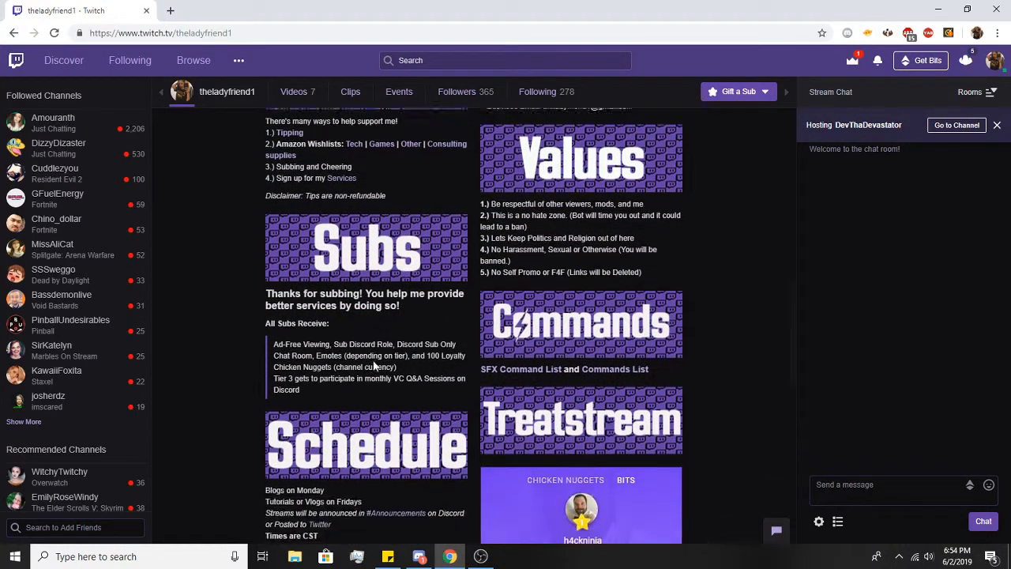
scroll(down, 3)
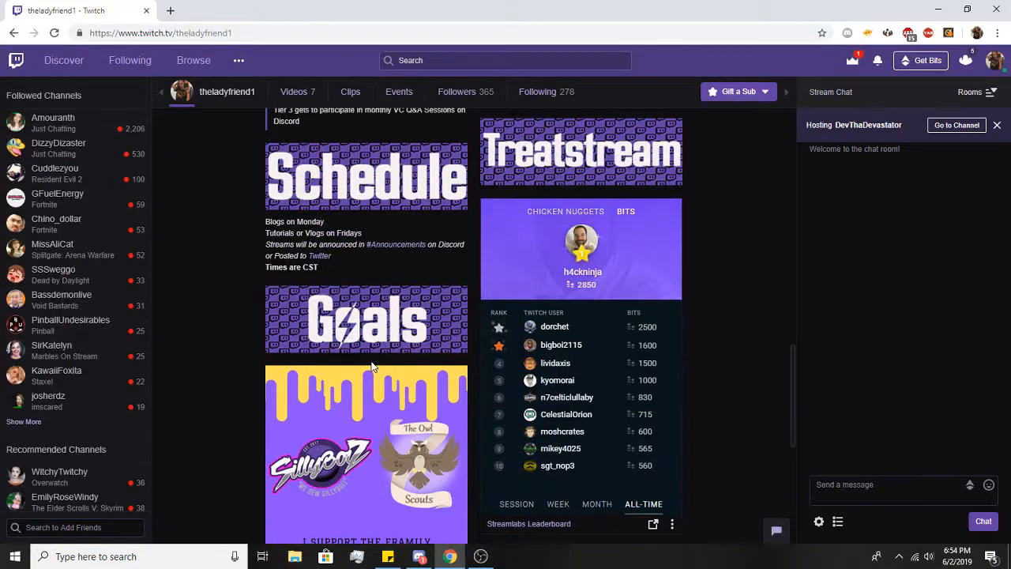
scroll(down, 3)
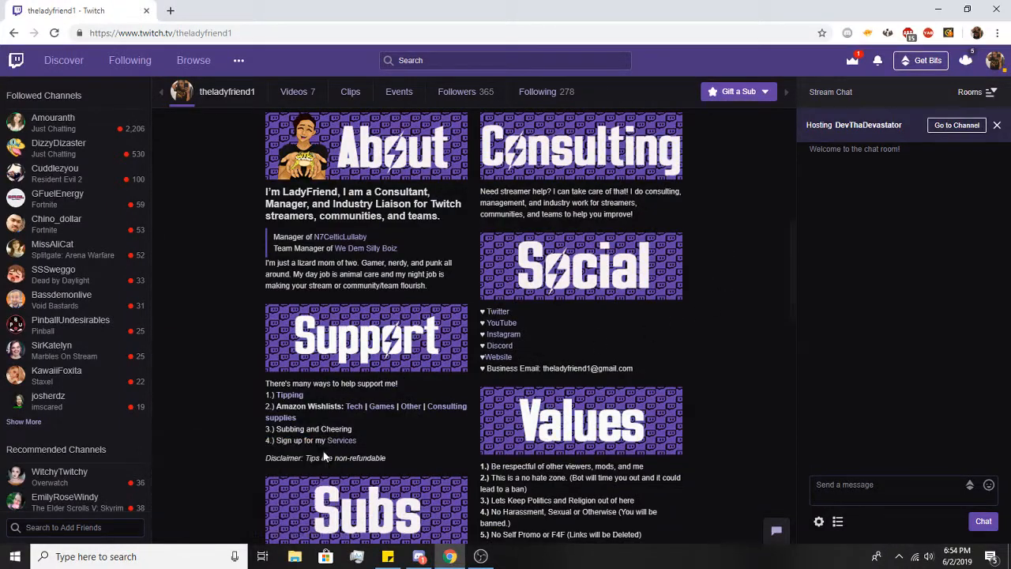
mouse_move(972, 423)
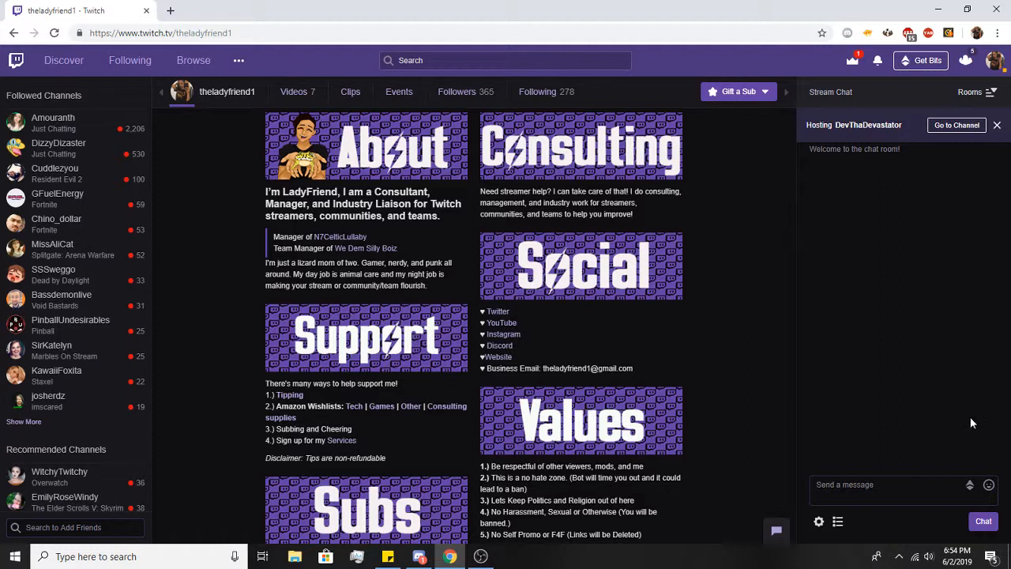